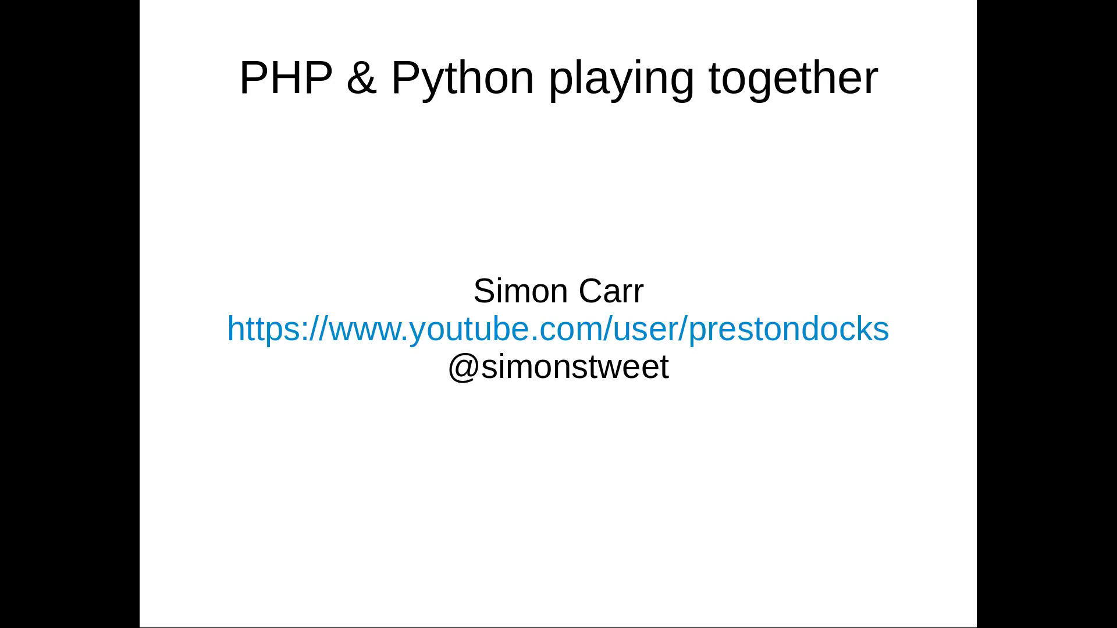
mouse_move(601, 277)
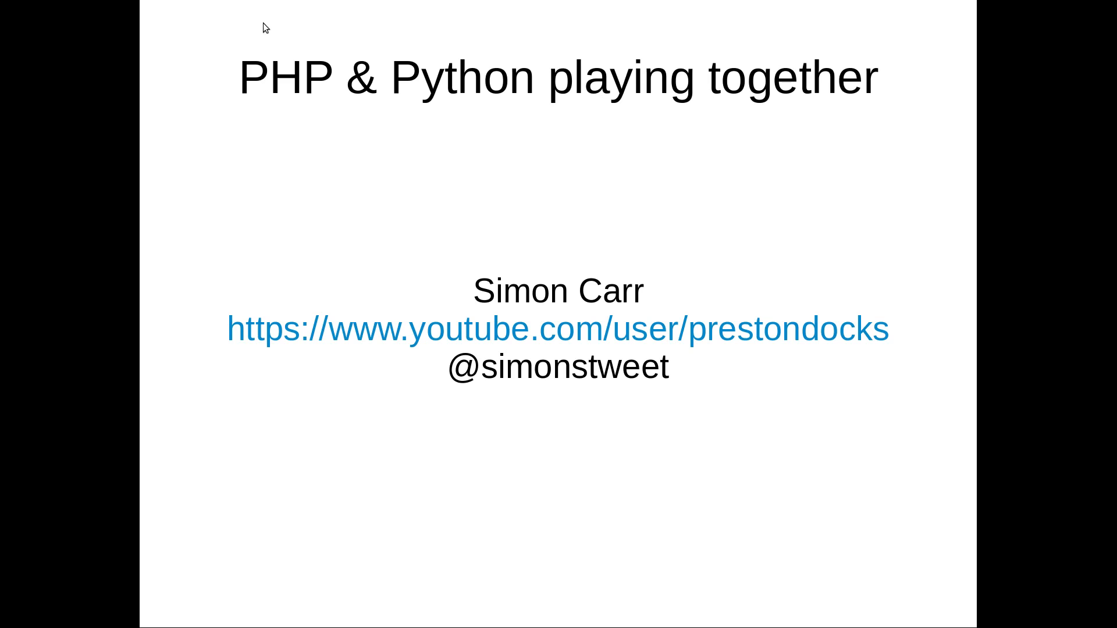
Start get_files.php with <?php ... ?> tags and a $result variable line inside.
key("Escape")
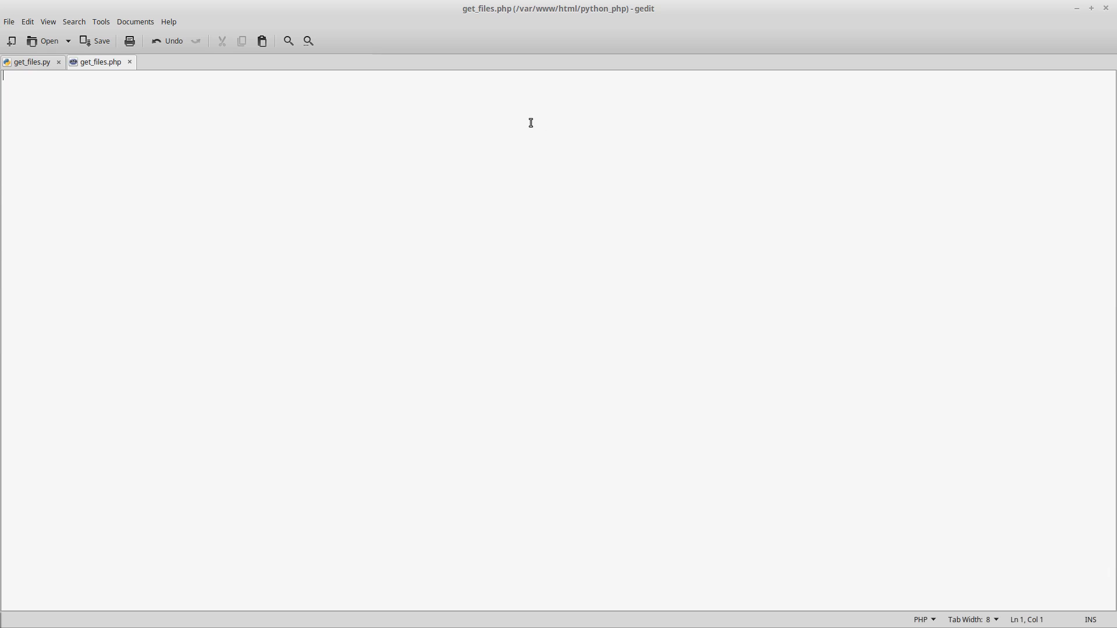
type("<?")
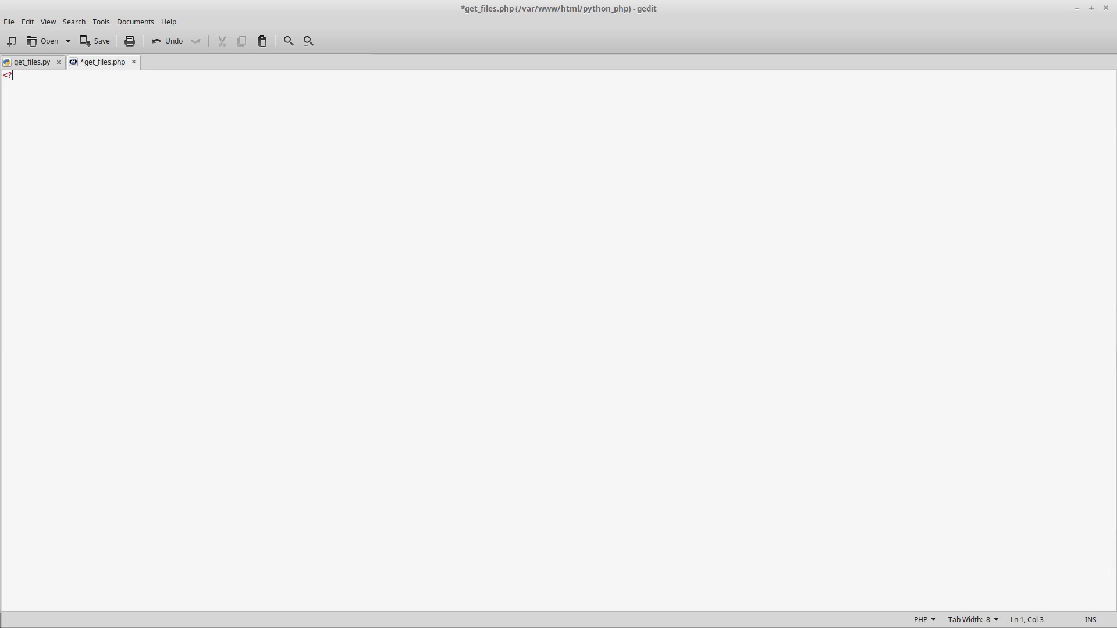
type("php")
type("?>")
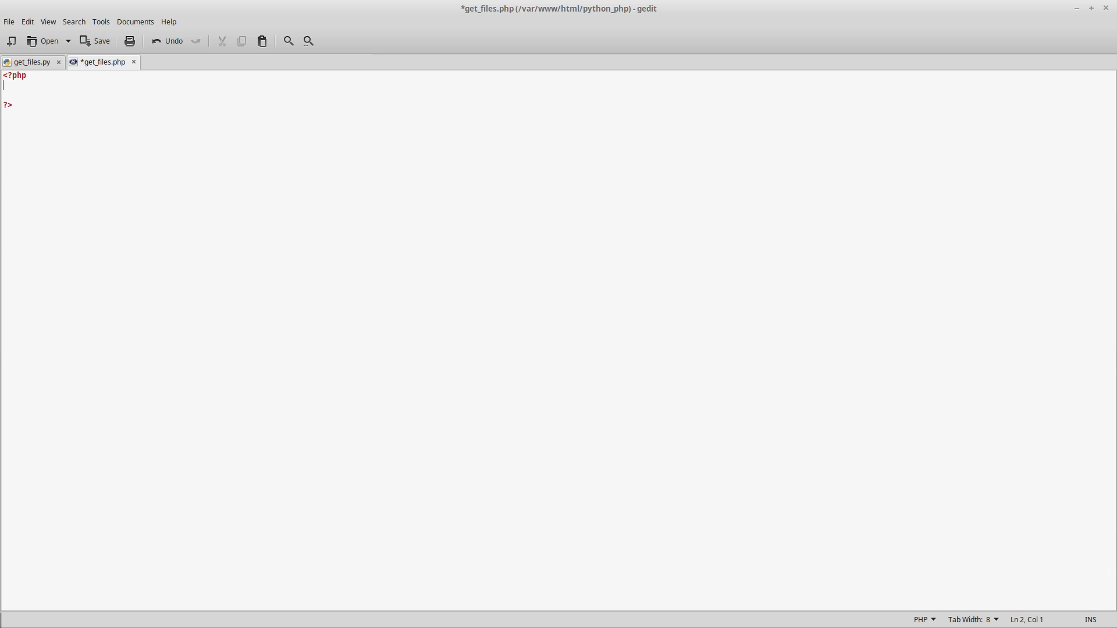
type("$result")
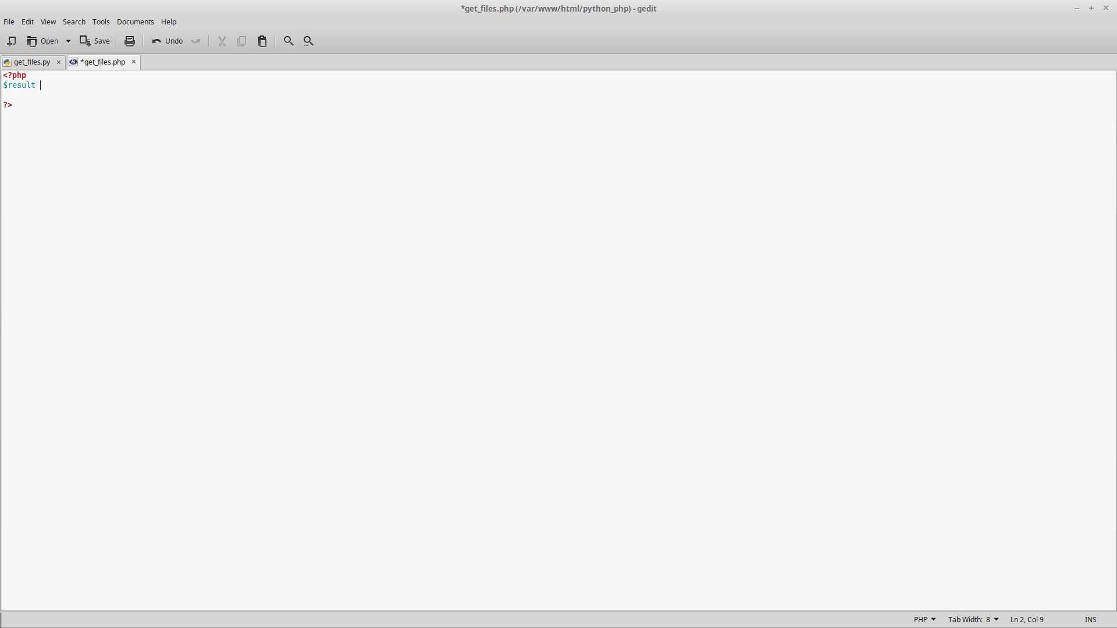
mouse_move(54, 116)
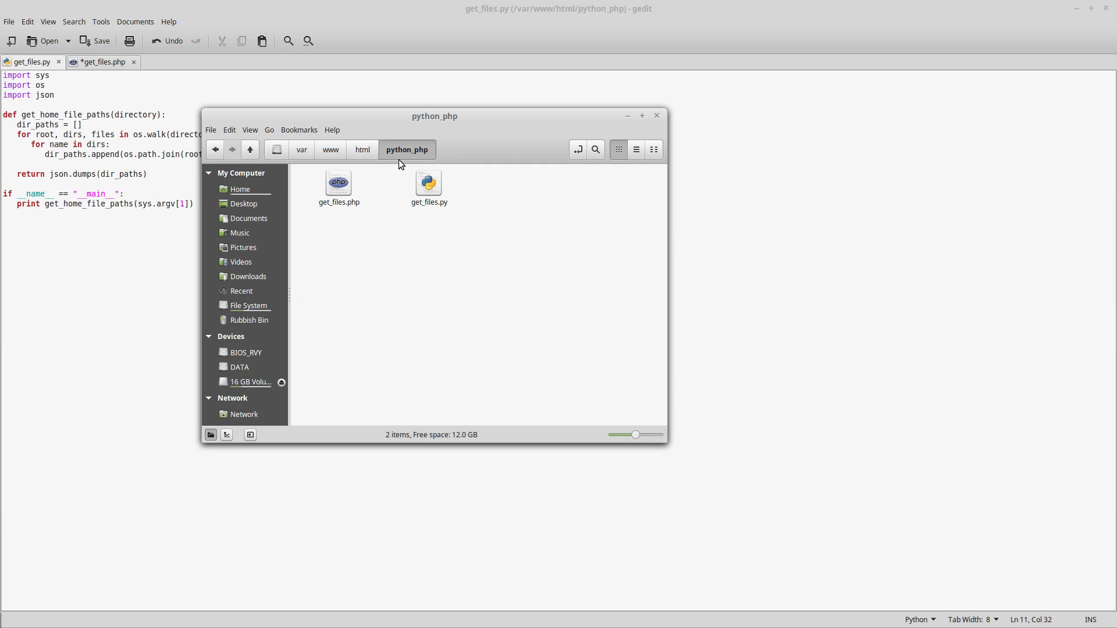
Review the append loop and json.dumps(dir_paths) return in get_files.py, then return to get_files.php.
left_click_drag(434, 116, 566, 198)
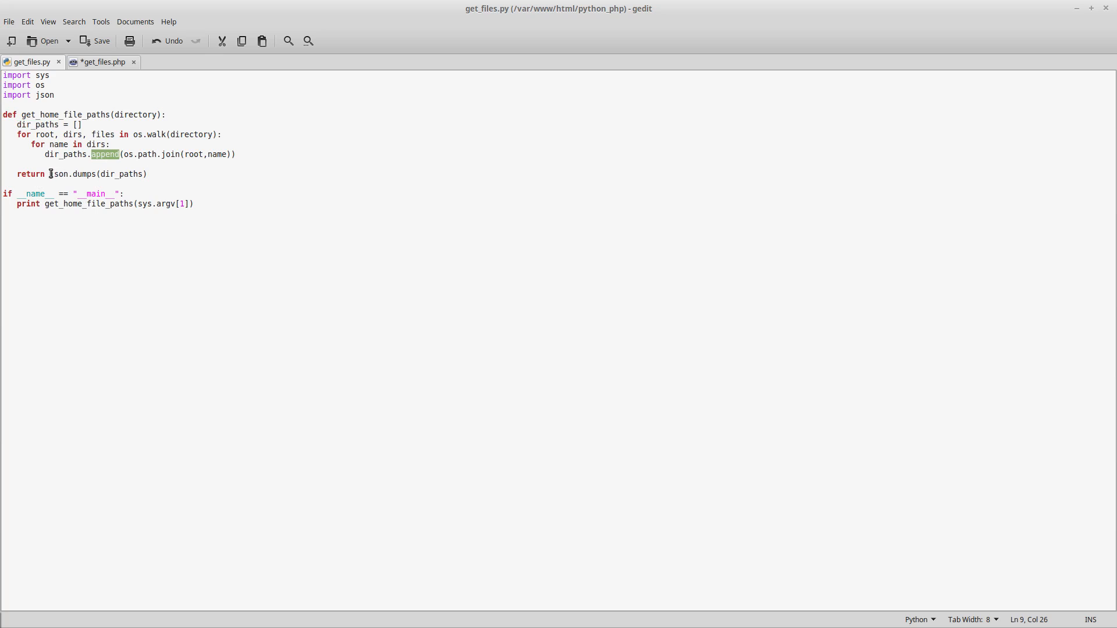
double_click(72, 174)
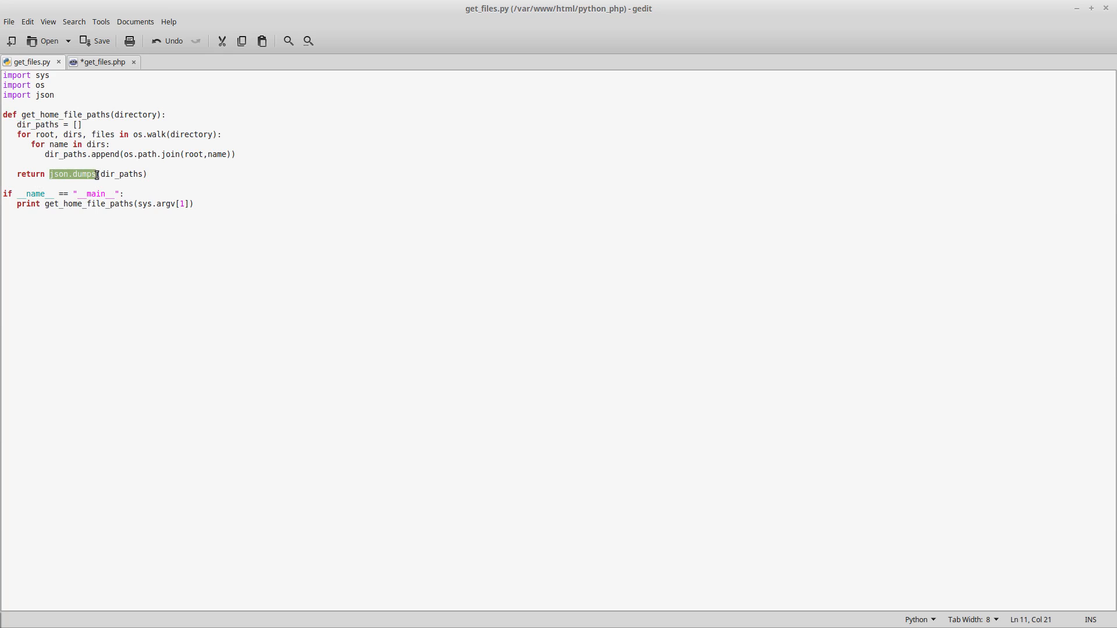
left_click_drag(98, 173, 148, 174)
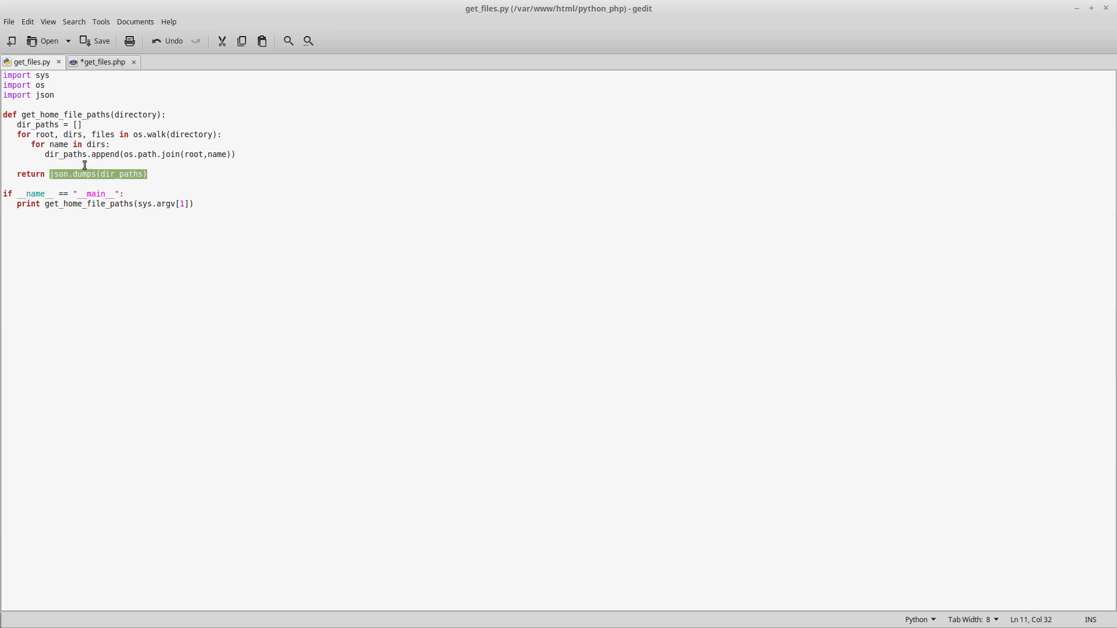
mouse_move(119, 202)
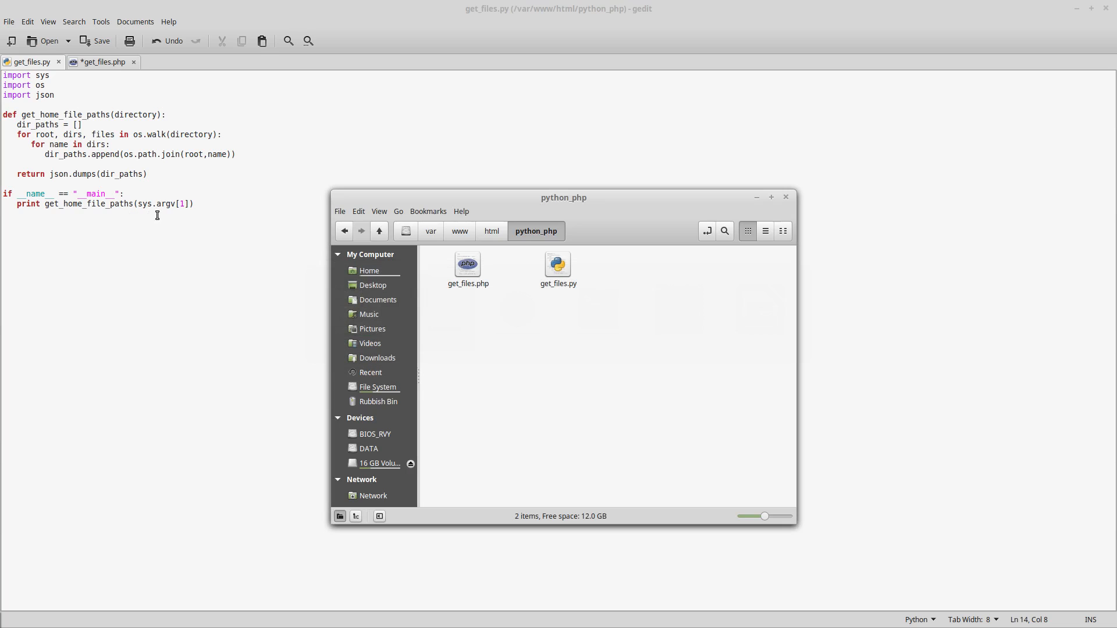
left_click(468, 267)
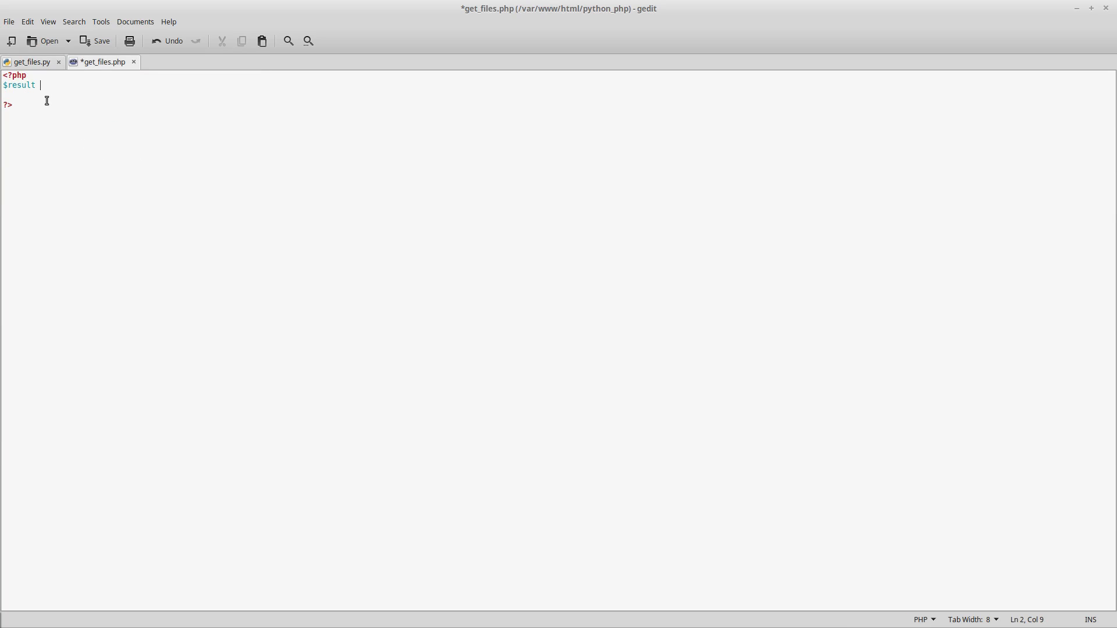
Complete the line as $result exec("/usr/bin/python get_files.py /tmp"); and move to a new blank line.
type("e")
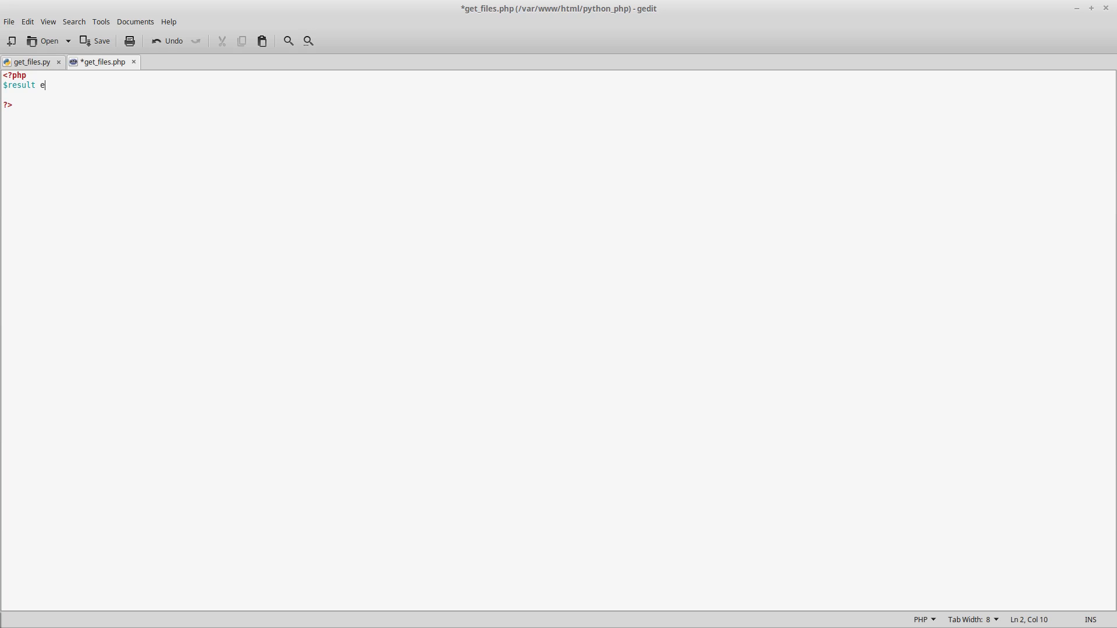
type("xce")
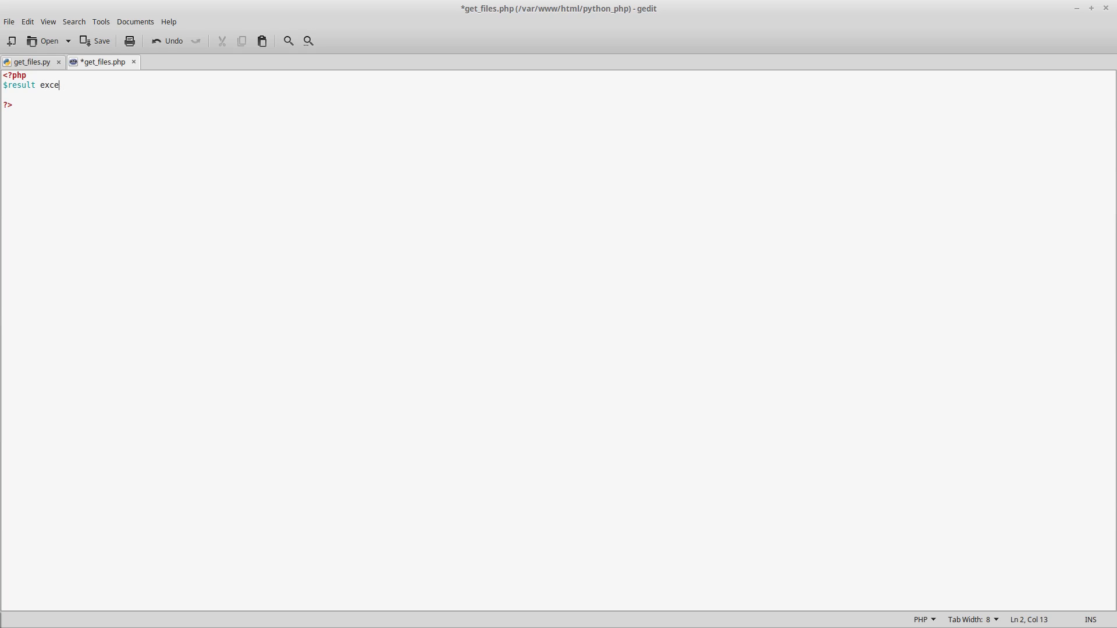
type("c")
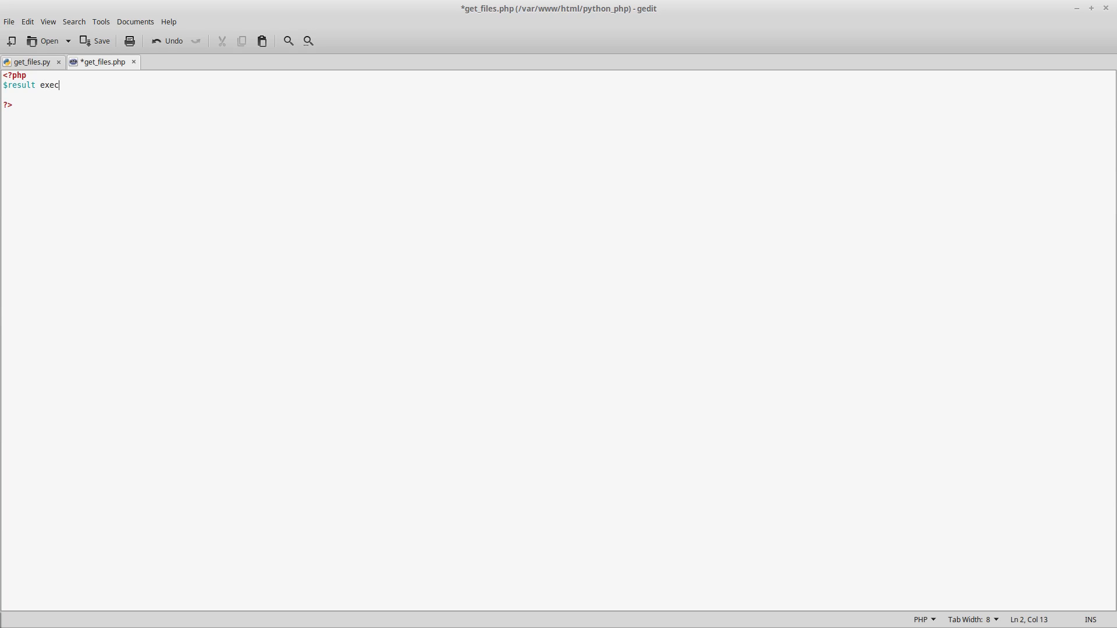
type("()")
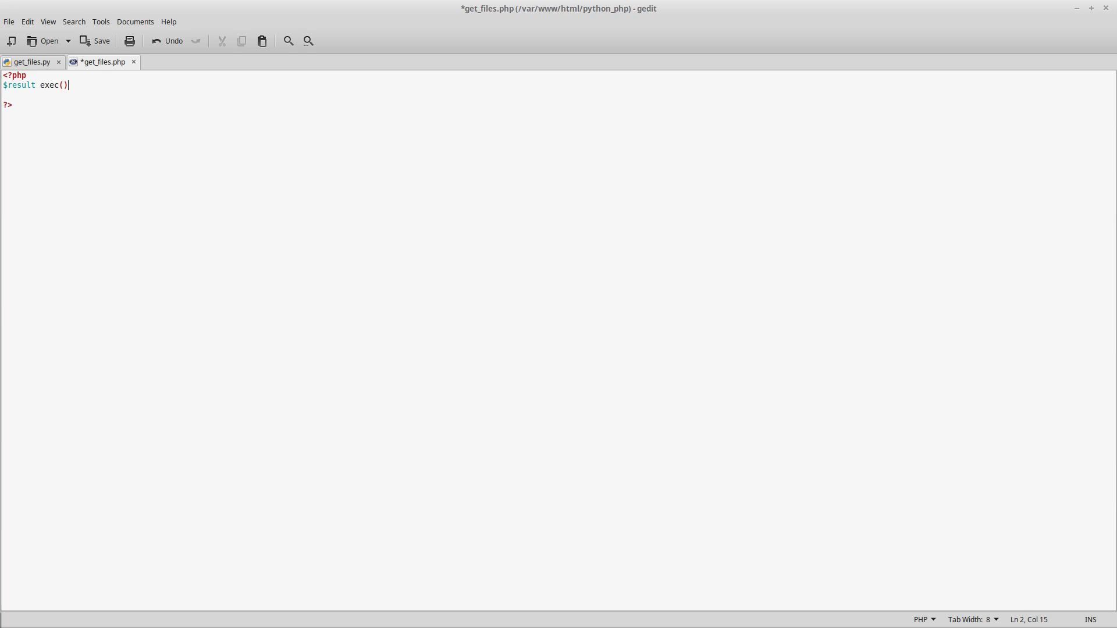
type(";")
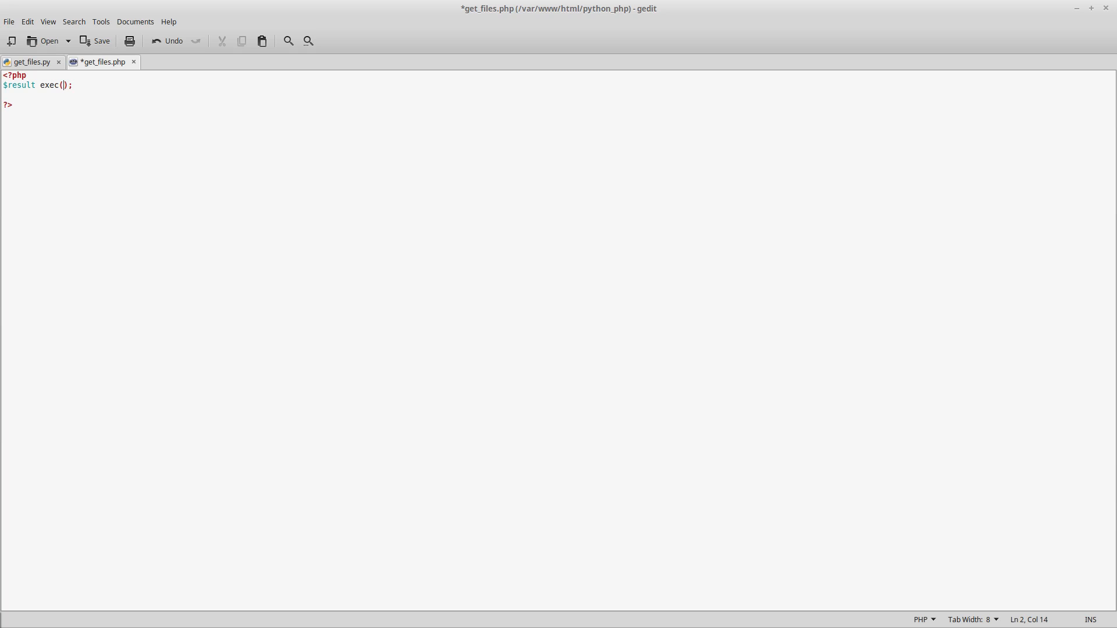
type("\"")
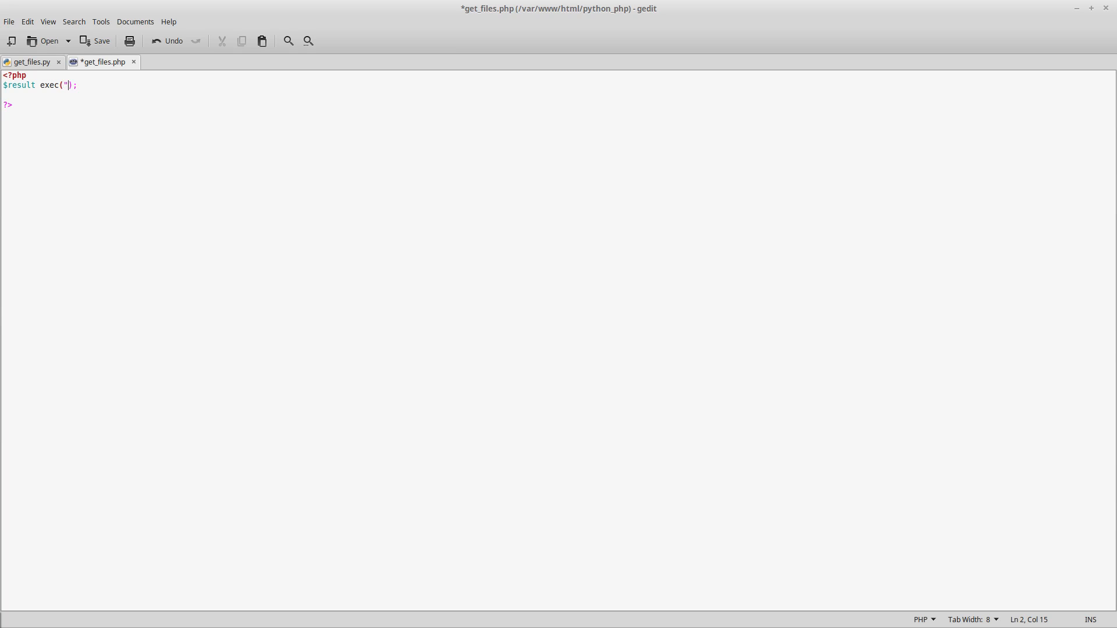
type("/us")
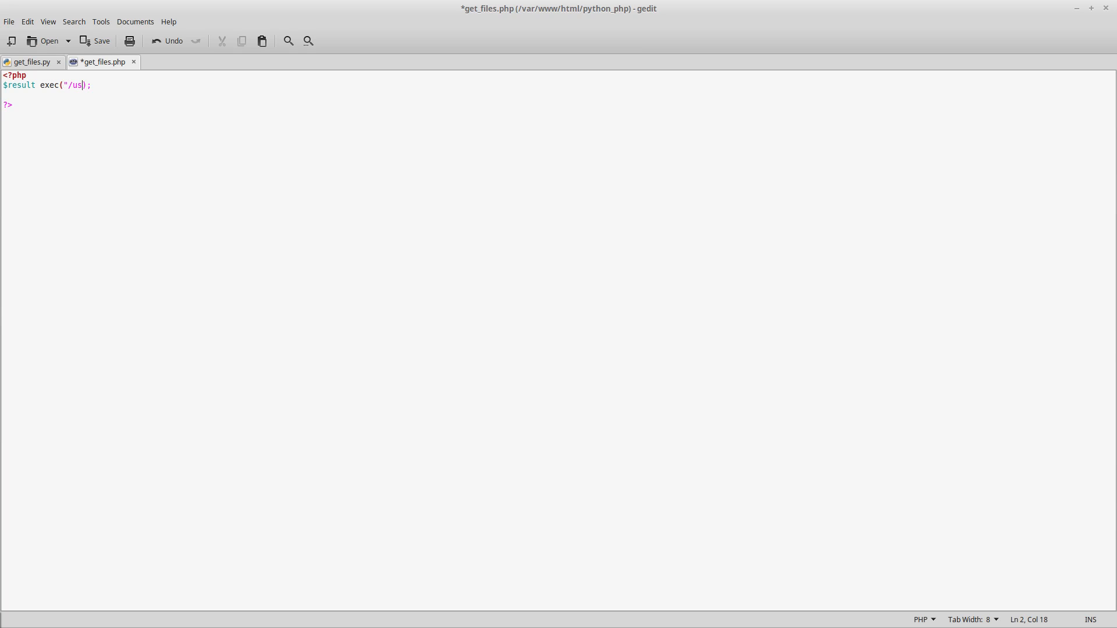
type("r/bin")
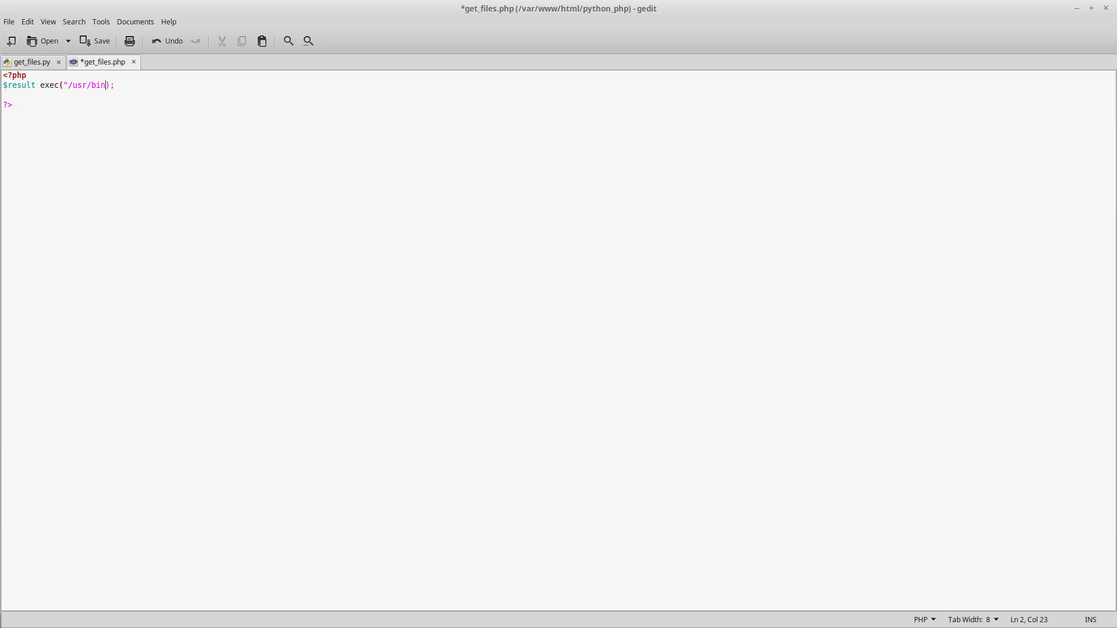
type("/python")
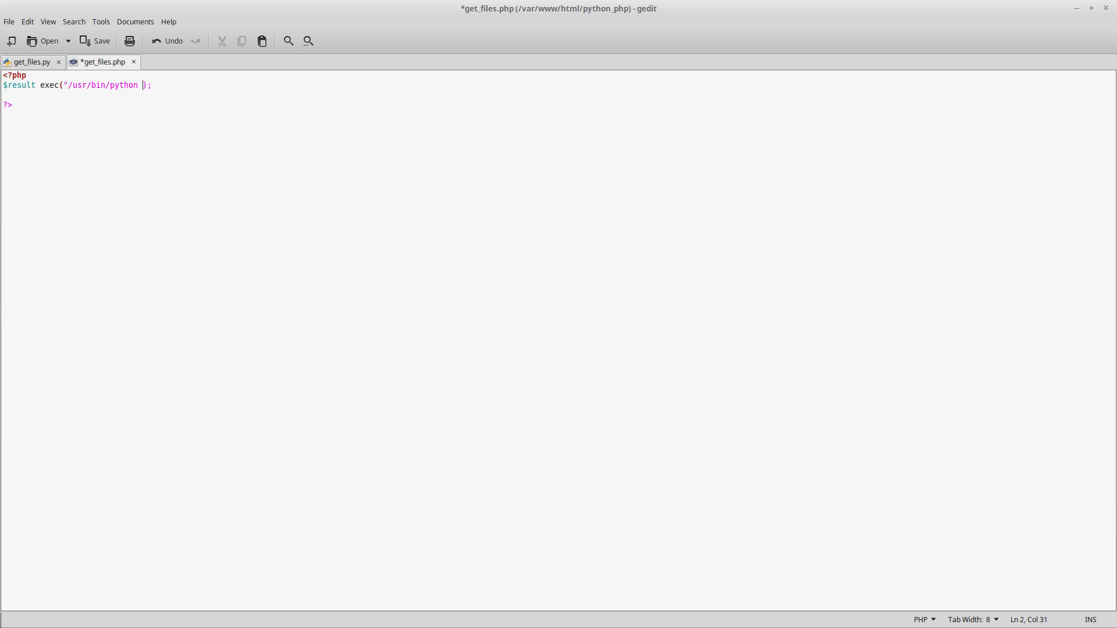
type("get_files.p")
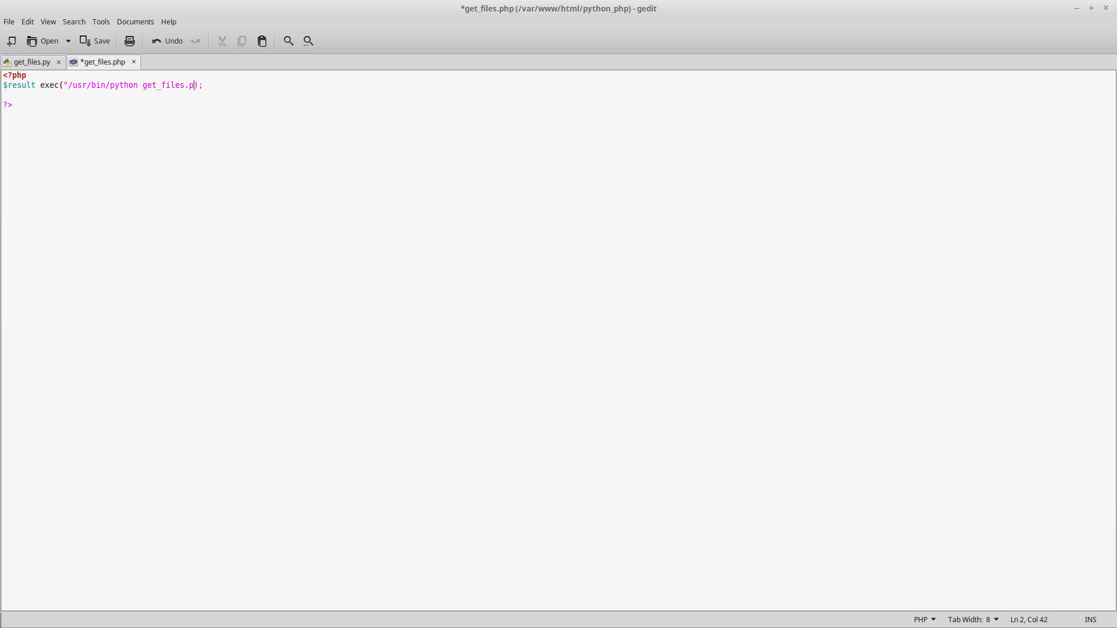
type("y /")
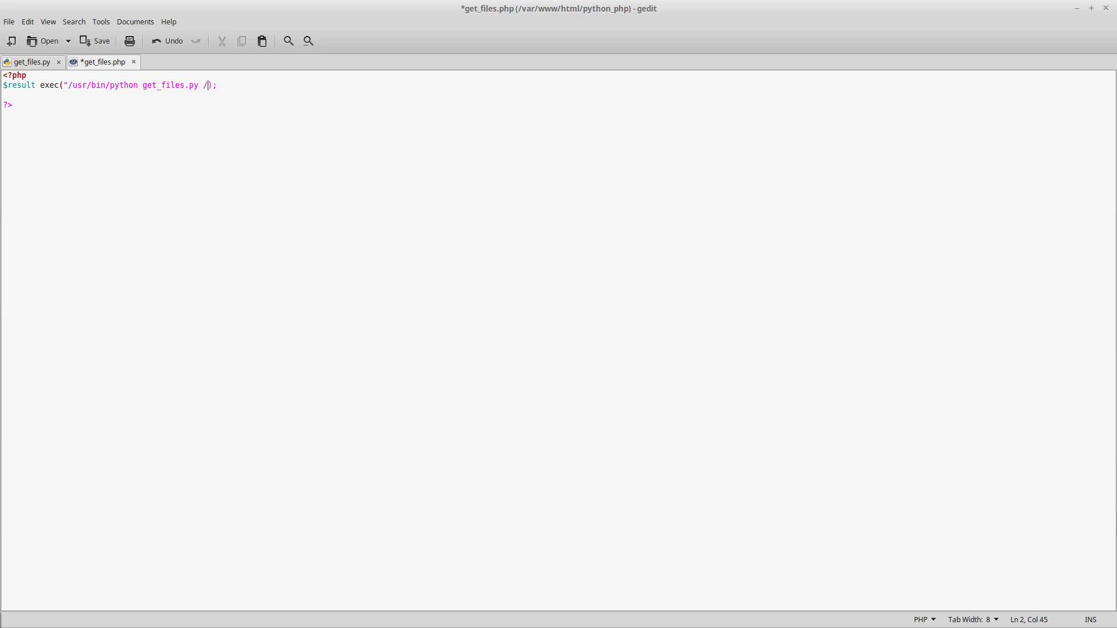
type("tmp")
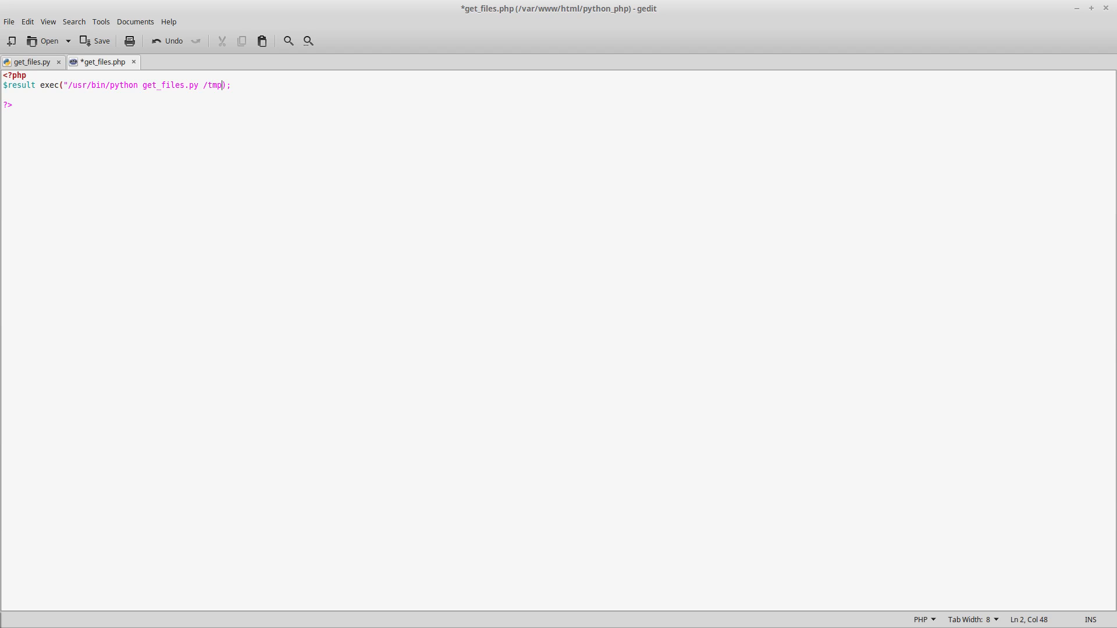
type("\"")
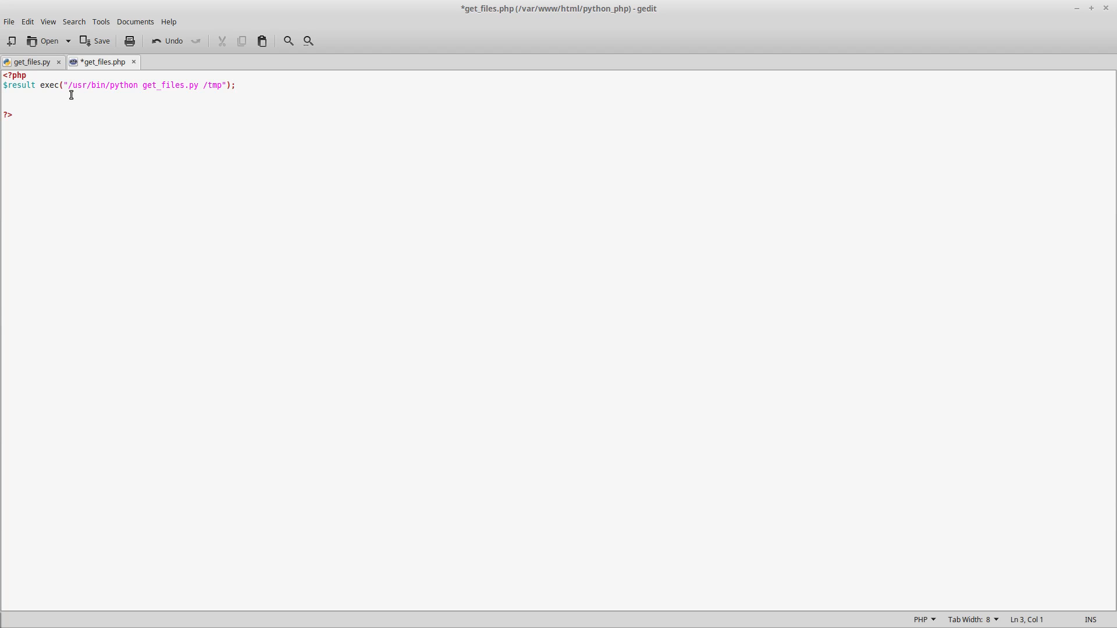
double_click(19, 85)
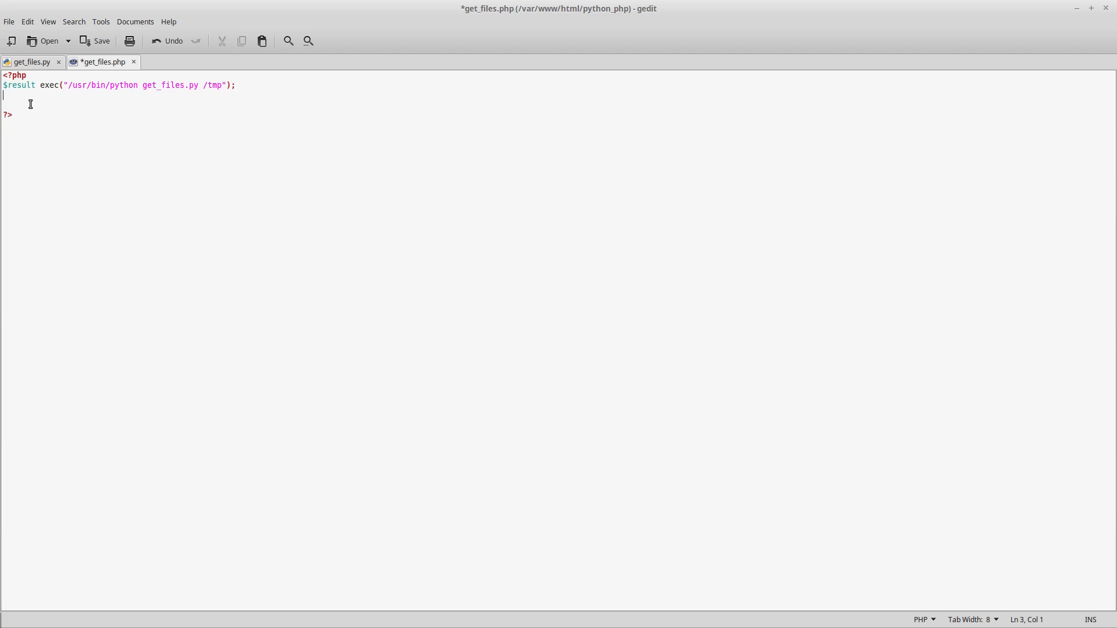
Write the line $result_array = json_decode($result);.
type("$result")
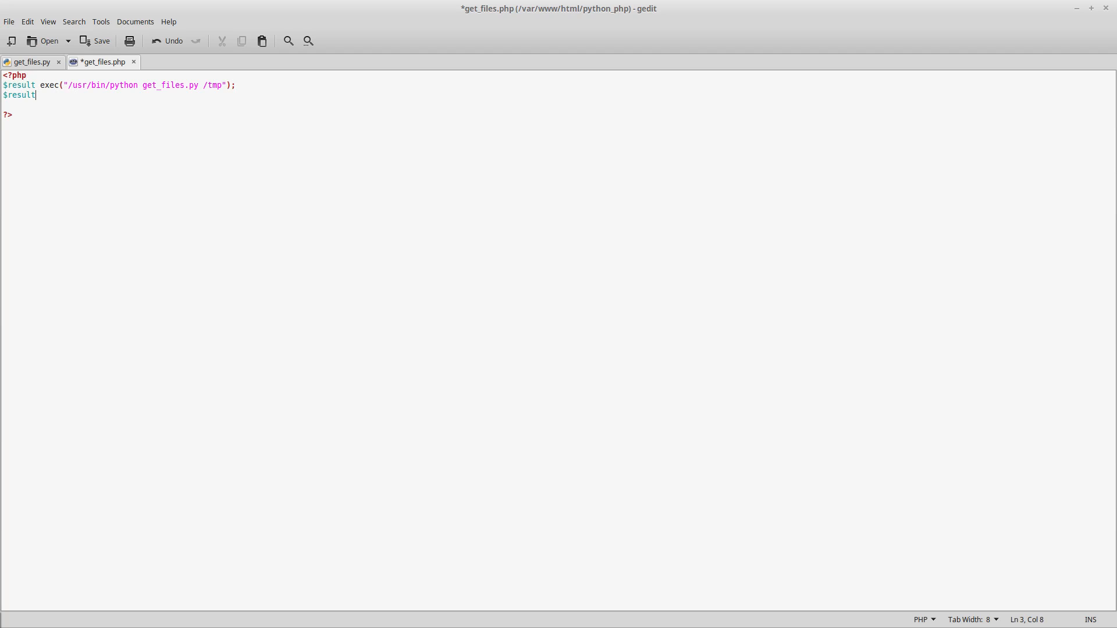
type("_aray")
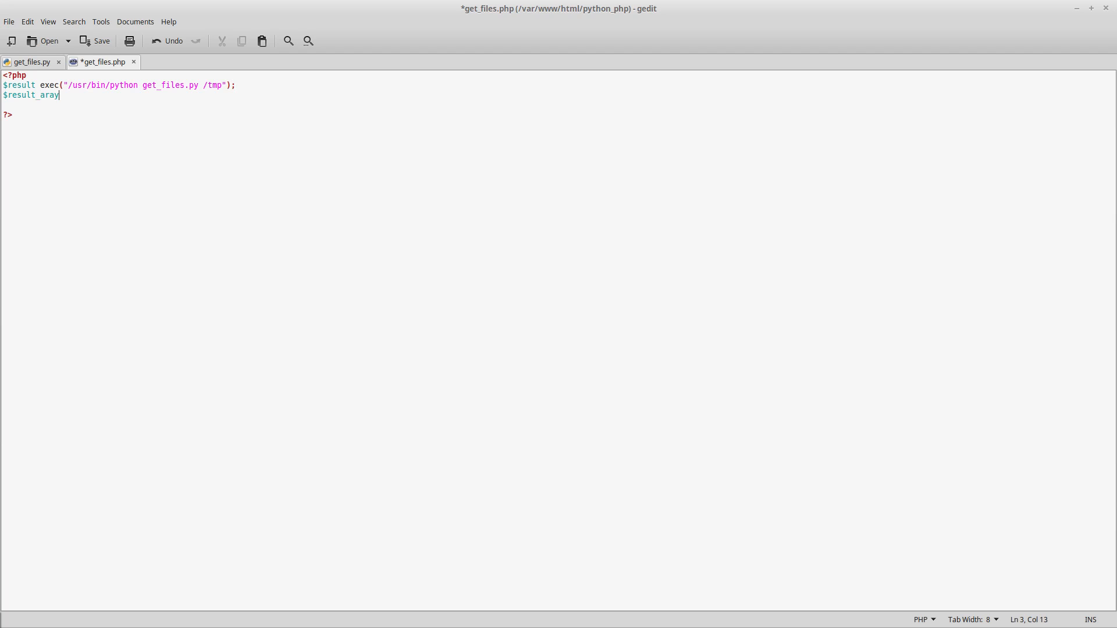
type("r")
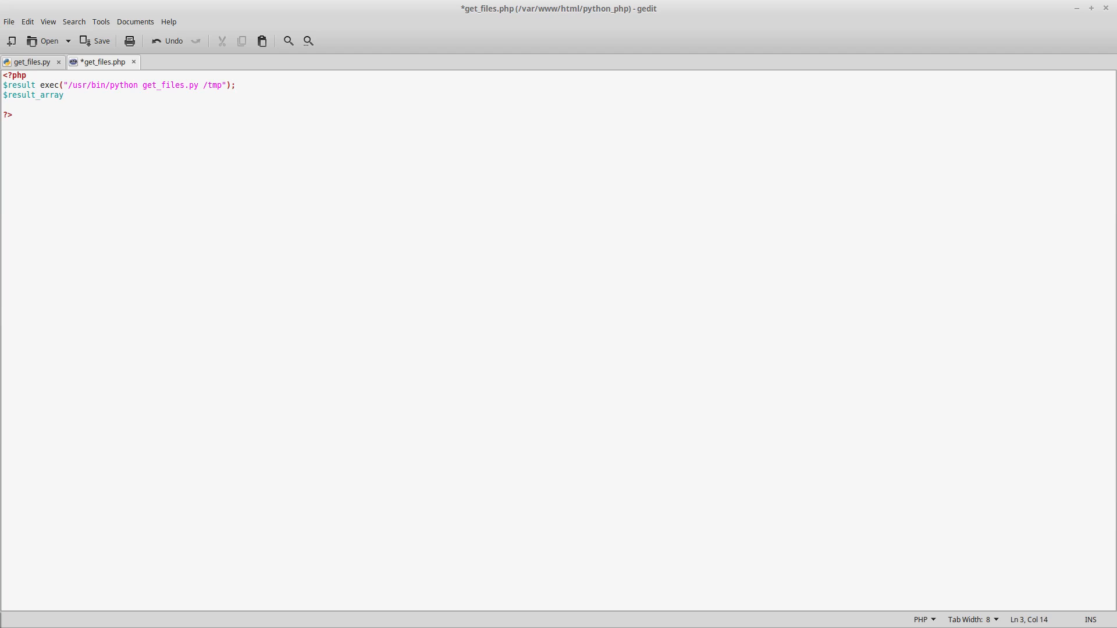
type("= json")
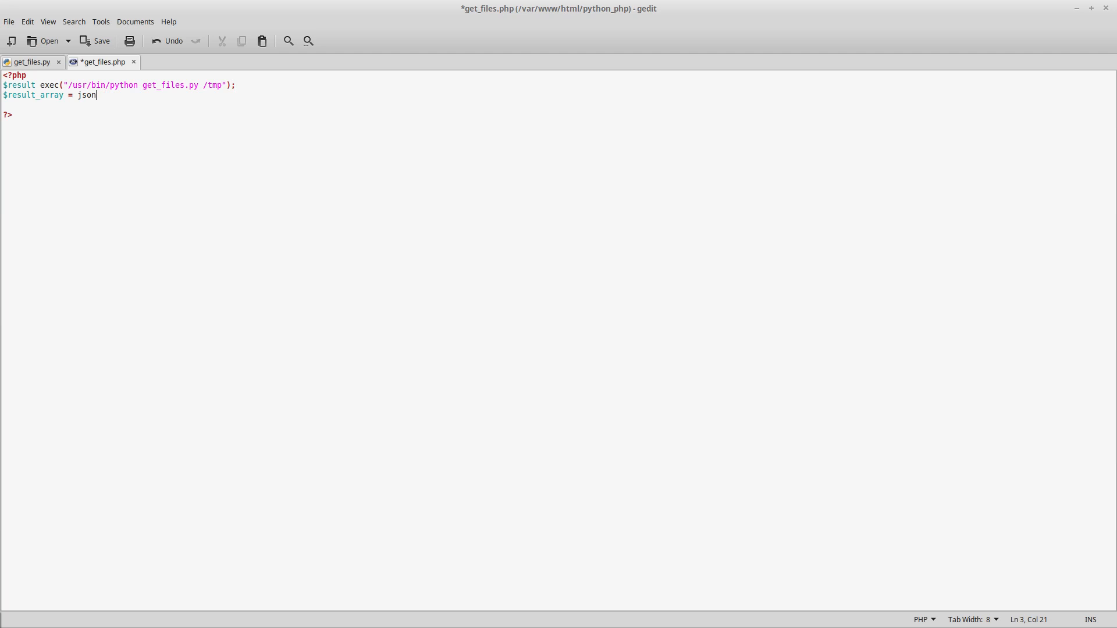
type("_decode")
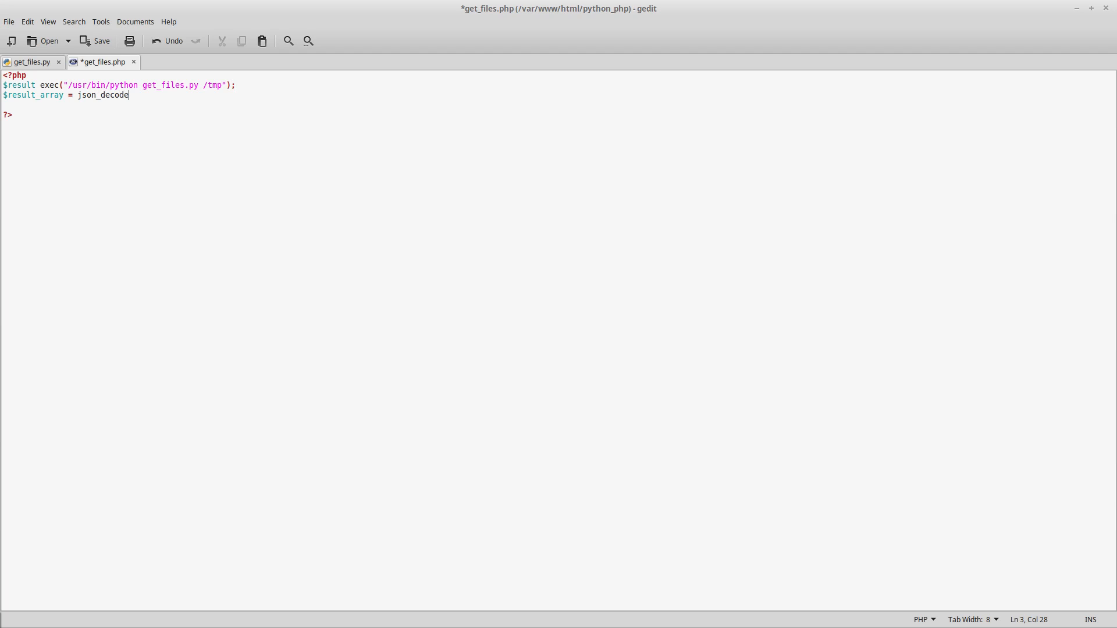
type("($res")
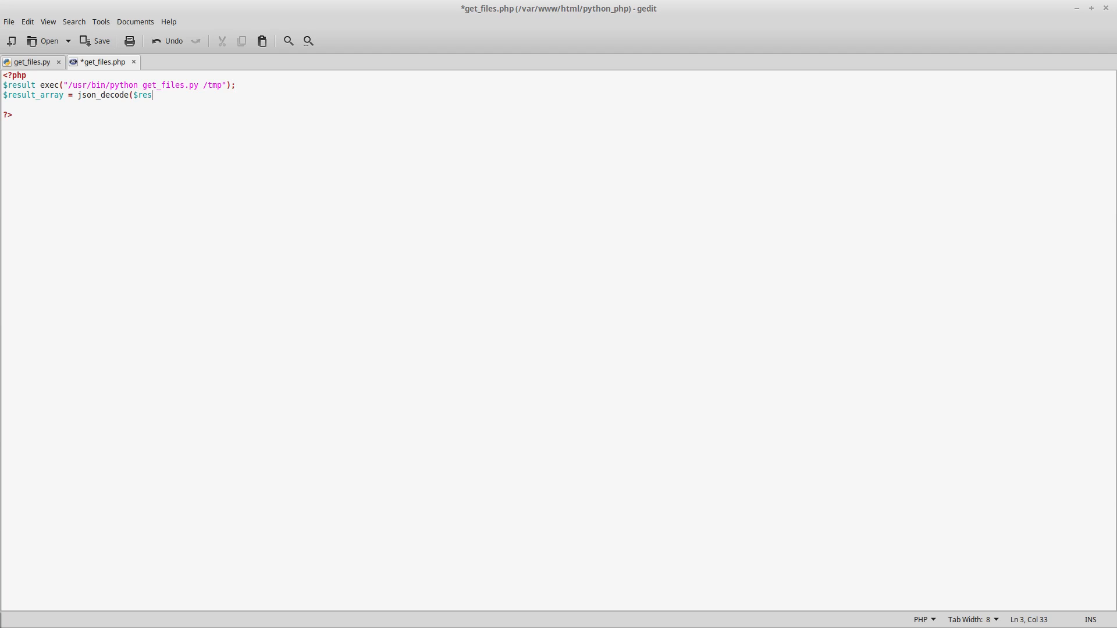
type("ult);")
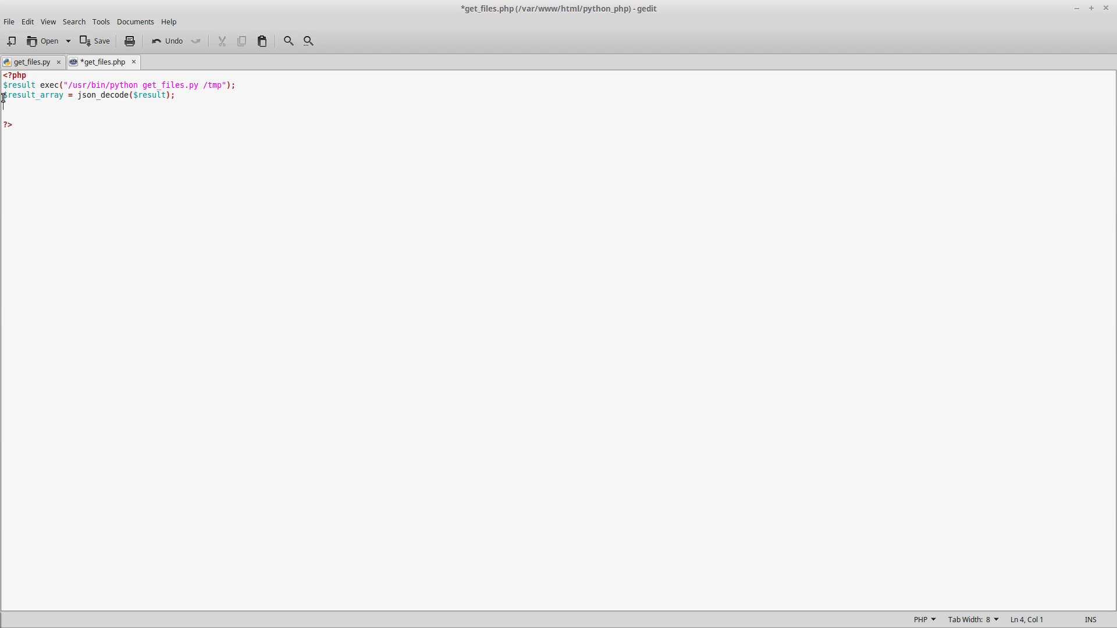
Write foreach($result_array as $row){ } on the blank line after json_decode.
left_click(65, 95)
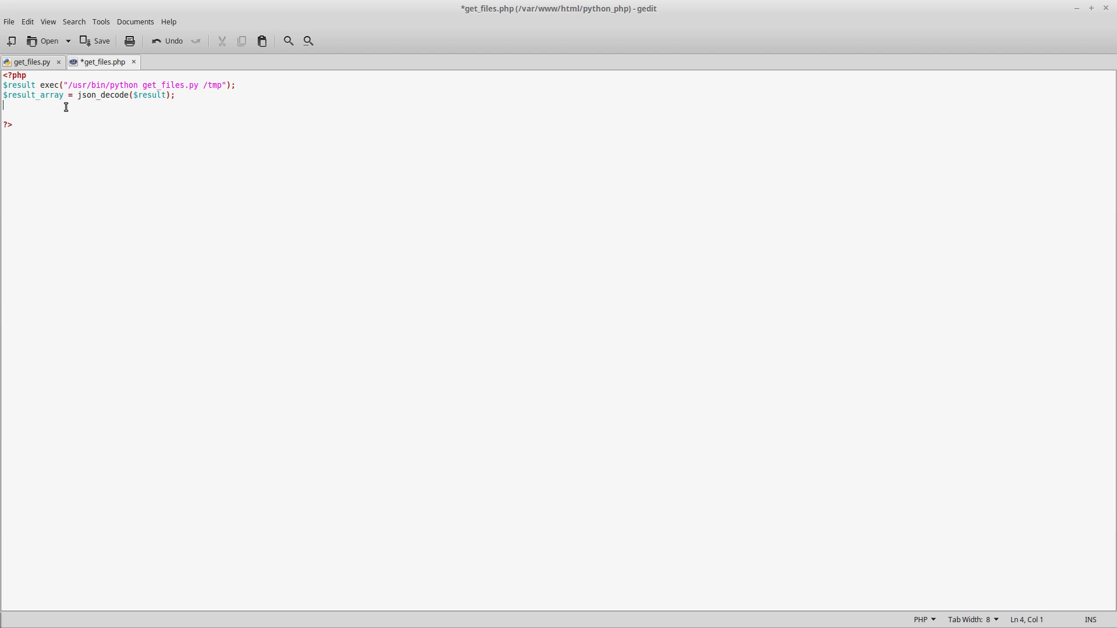
type("foreah")
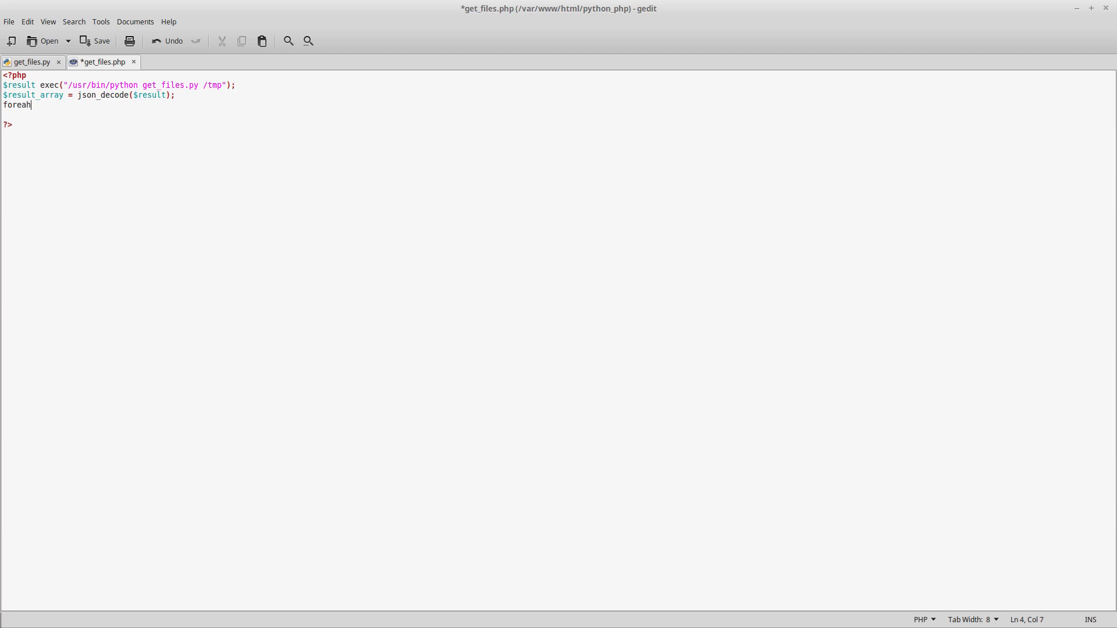
type("c")
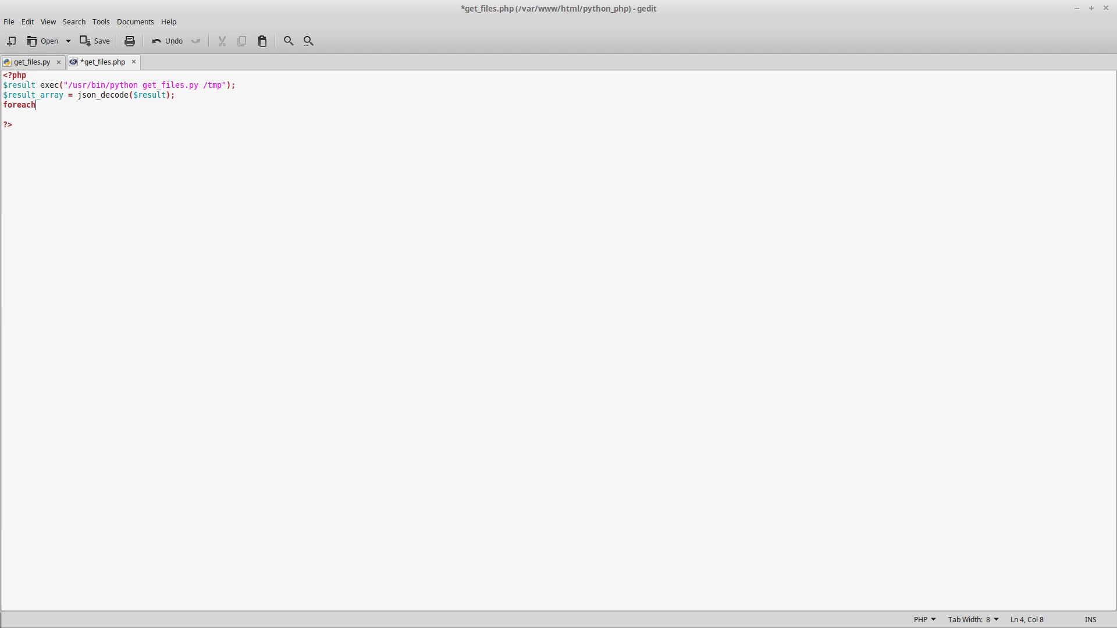
type("($result")
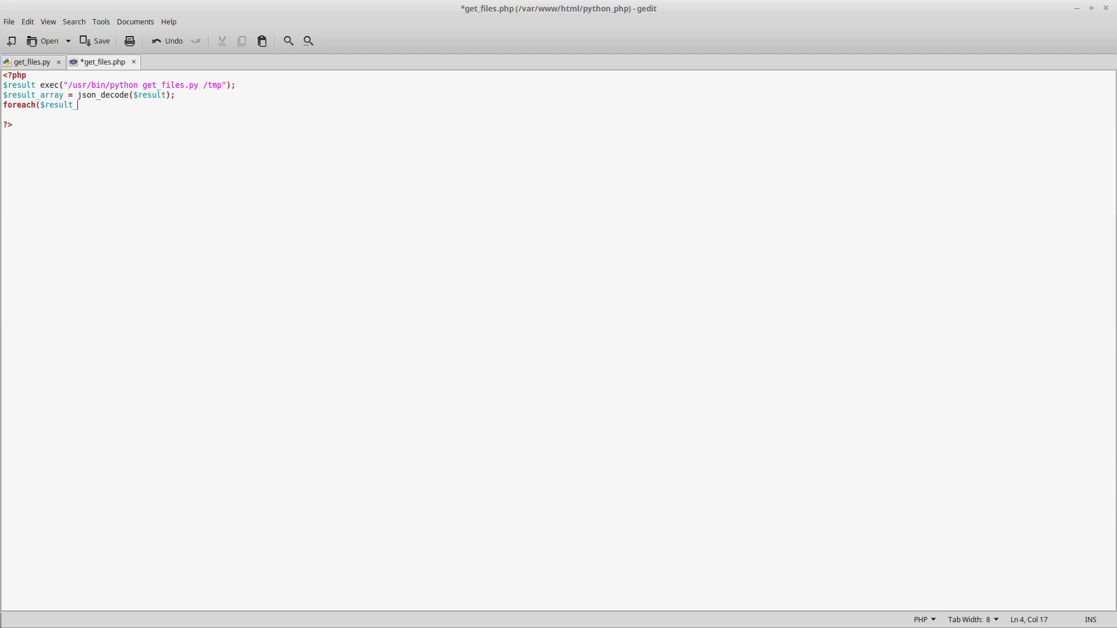
type("_array as $row){")
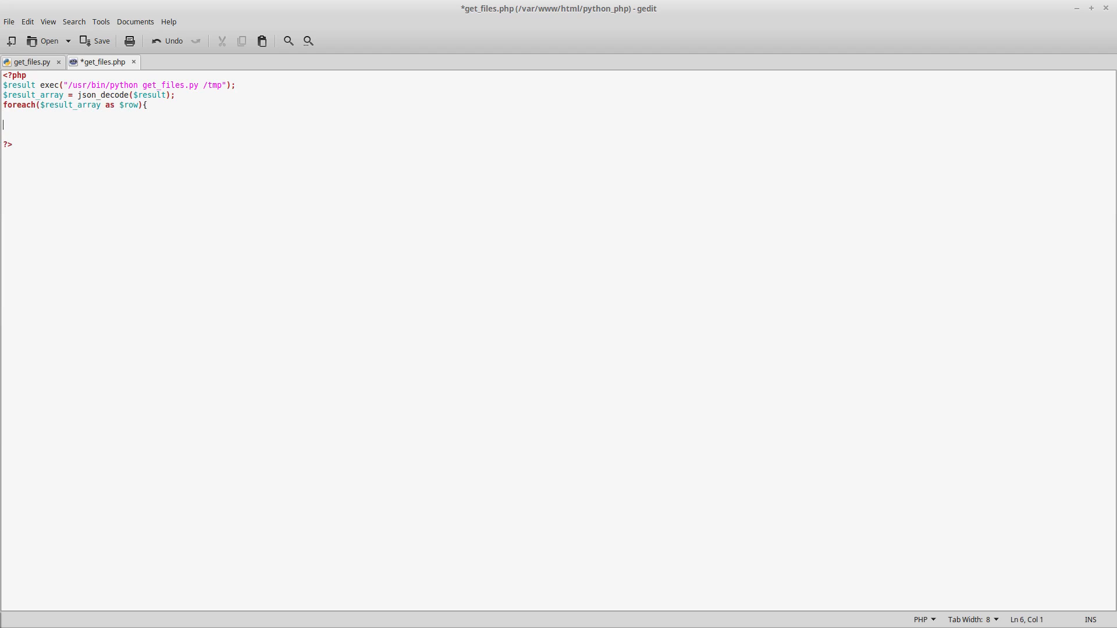
type("}")
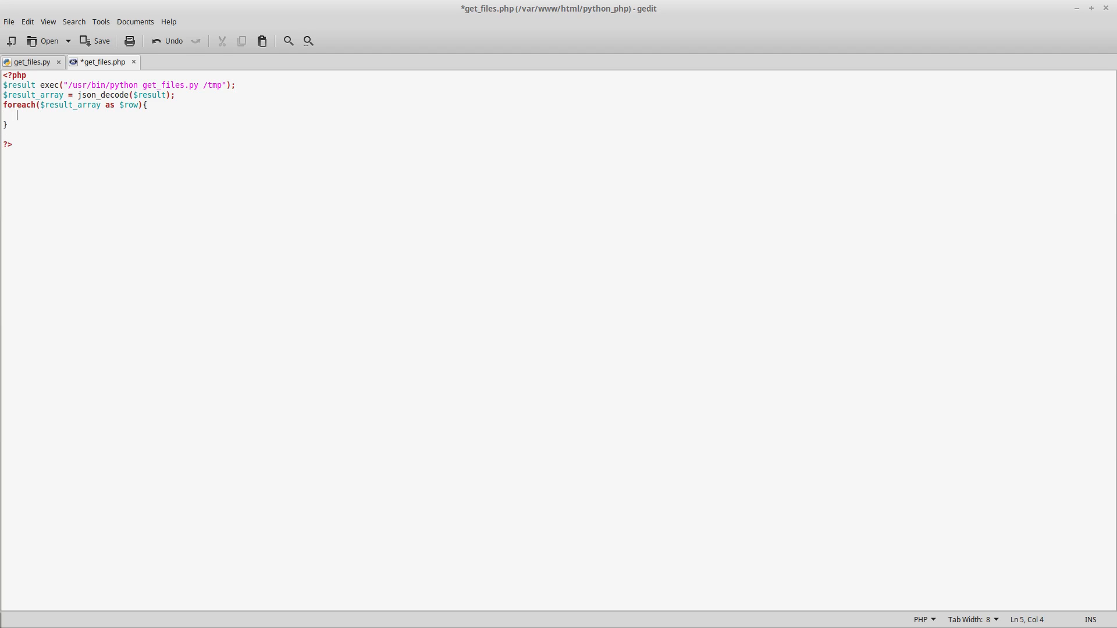
Inside the loop, write echo $row . "<BR>"; to print each row on its own line.
type("echo $")
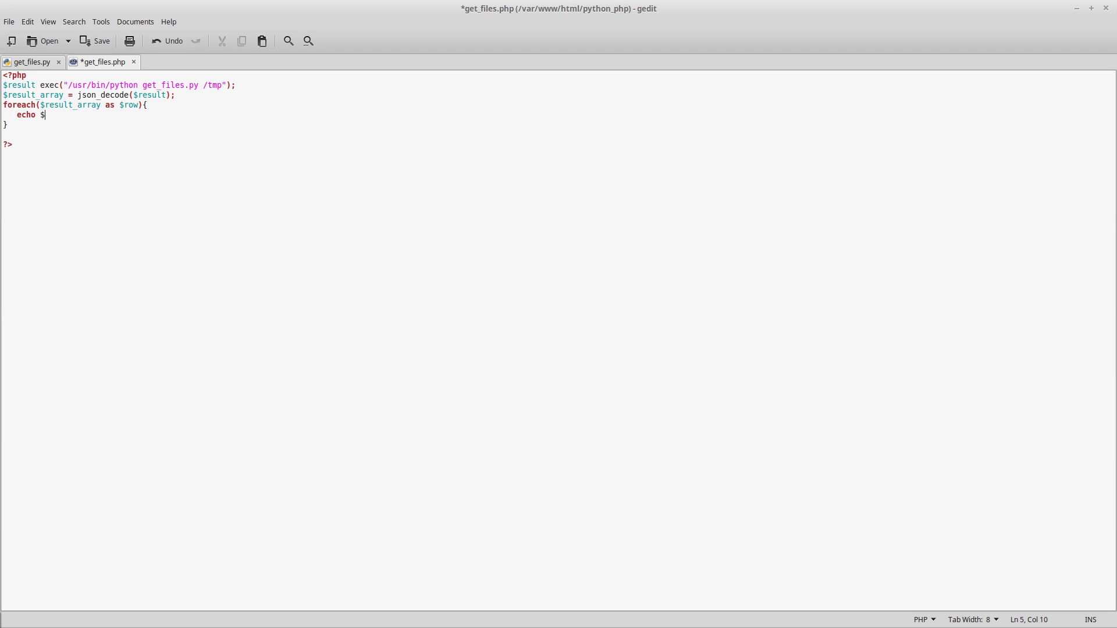
type("row")
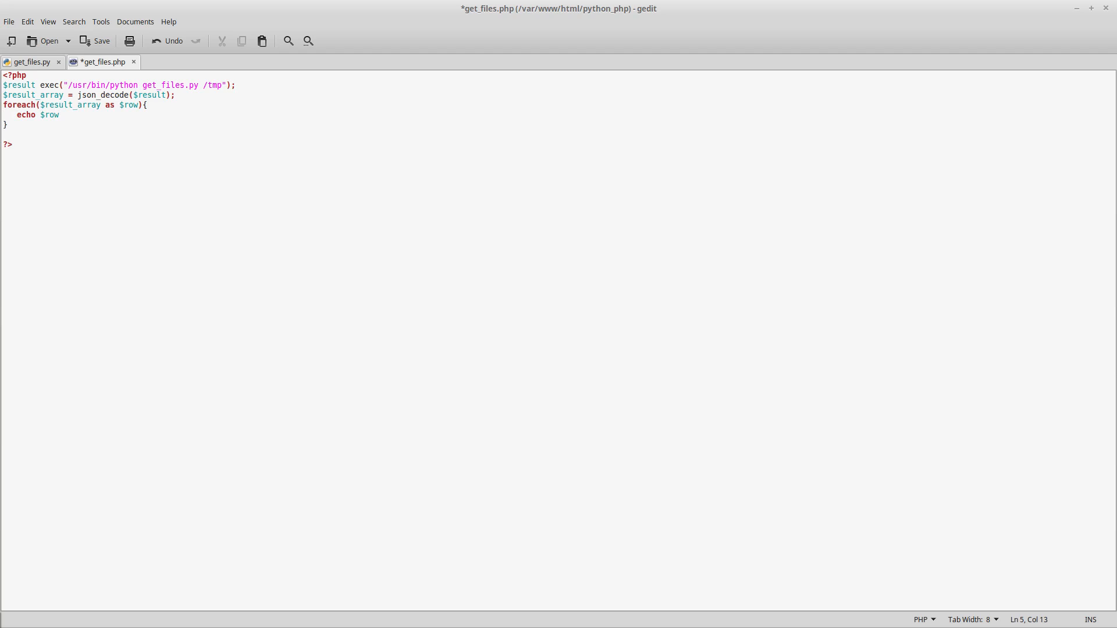
type(". \"<B")
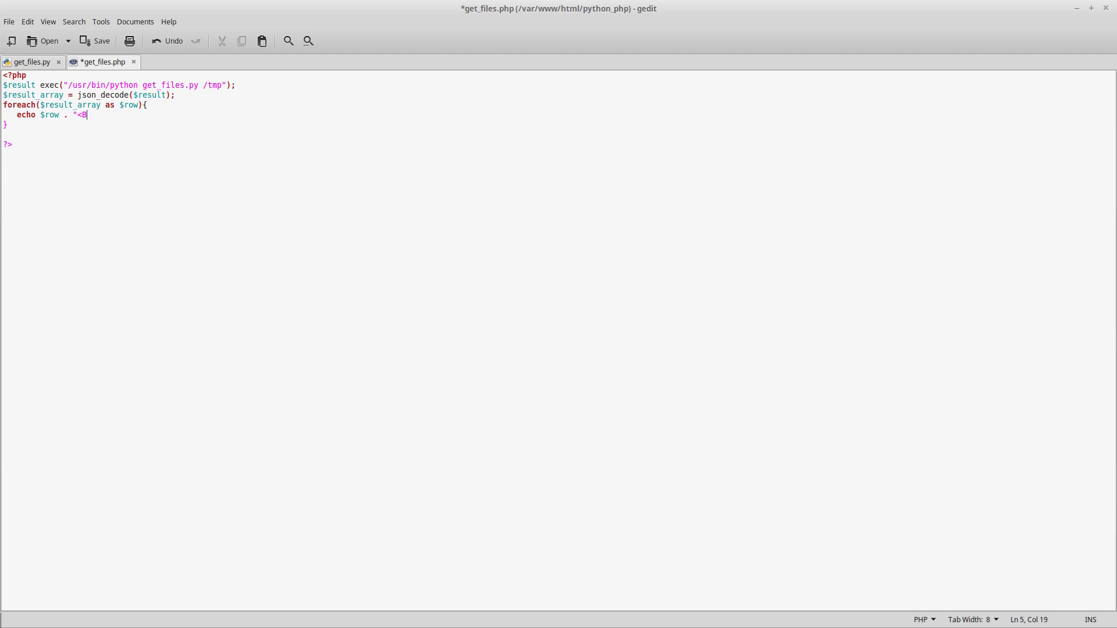
type("R>\"")
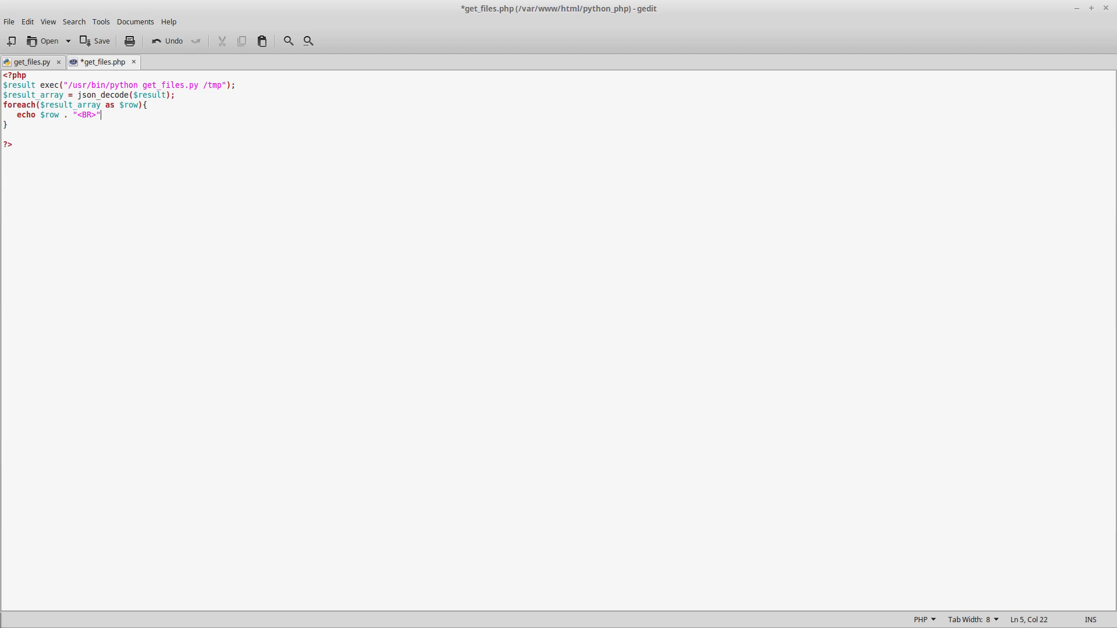
type(";")
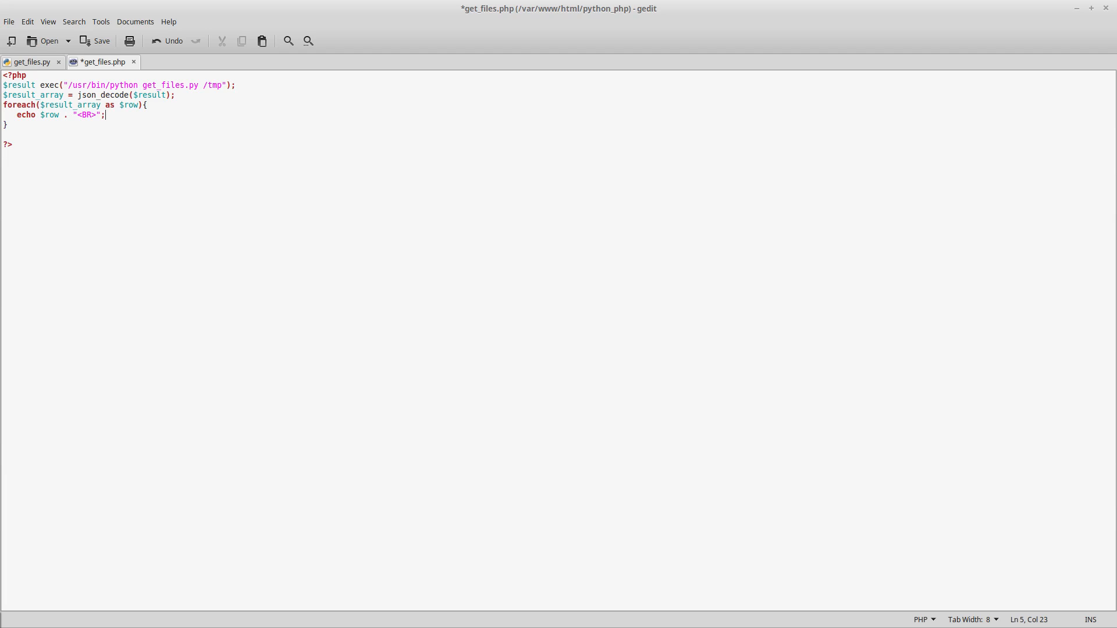
mouse_move(78, 148)
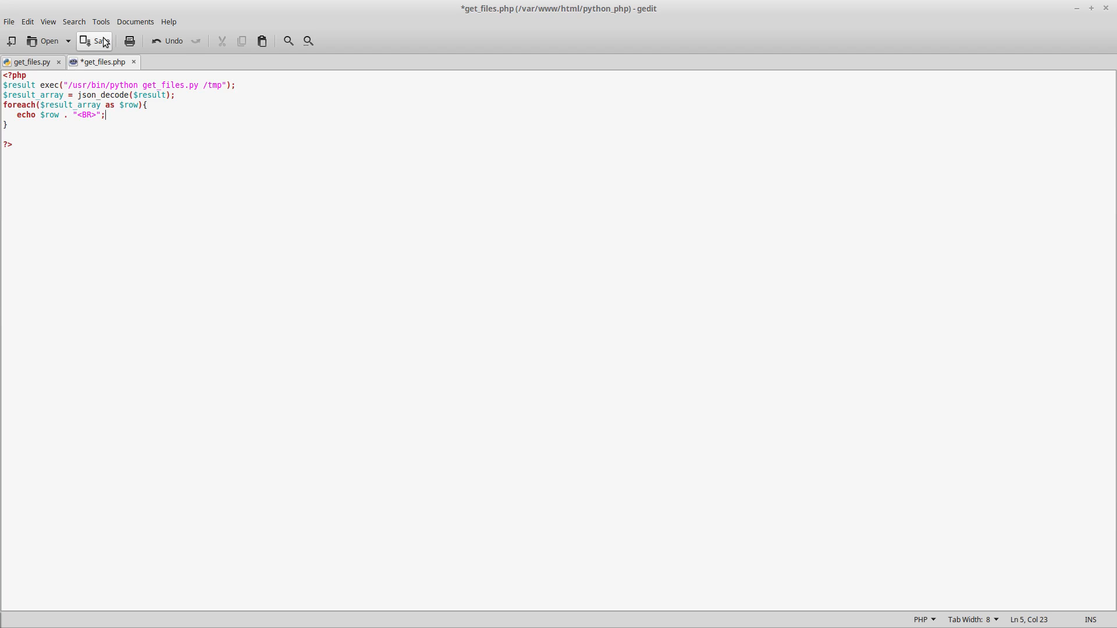
left_click(94, 41)
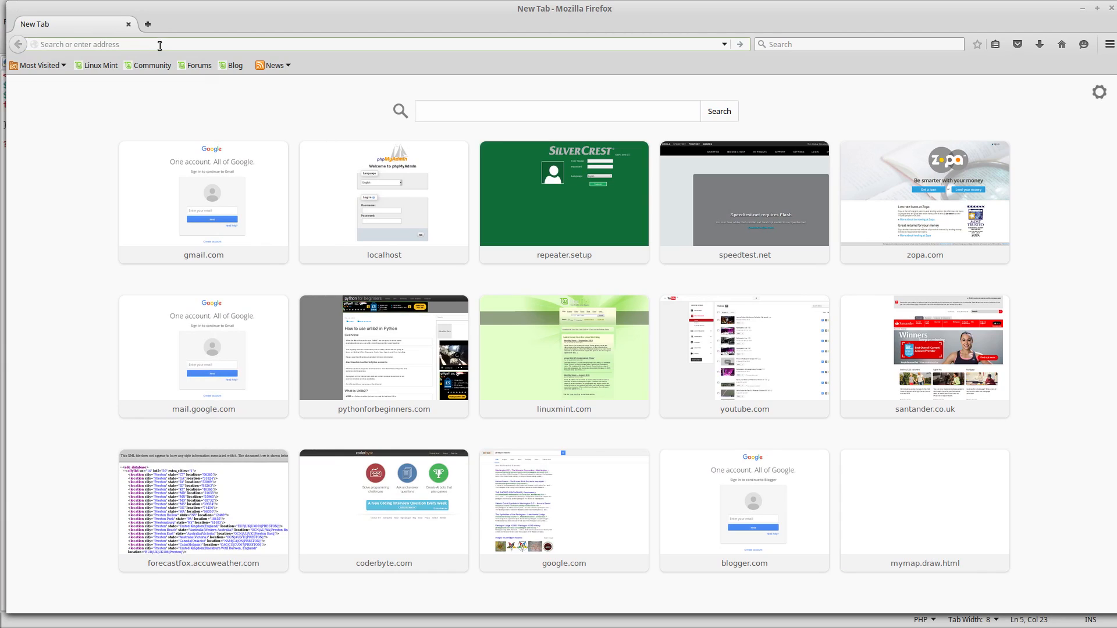
type("http://localhost/python_php/get_files.php")
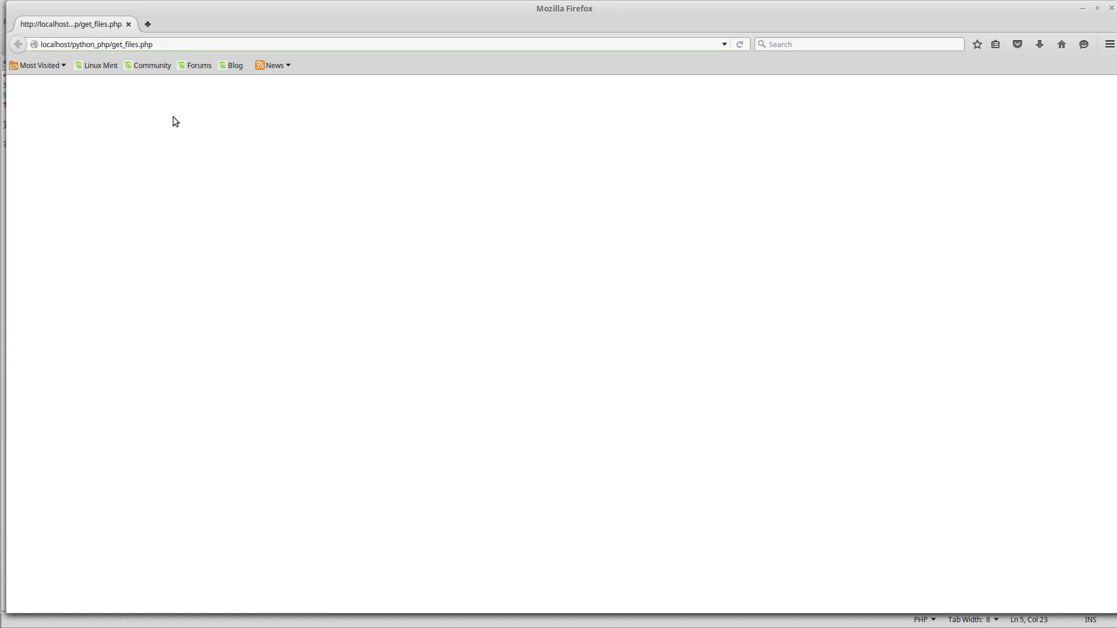
left_click(150, 44)
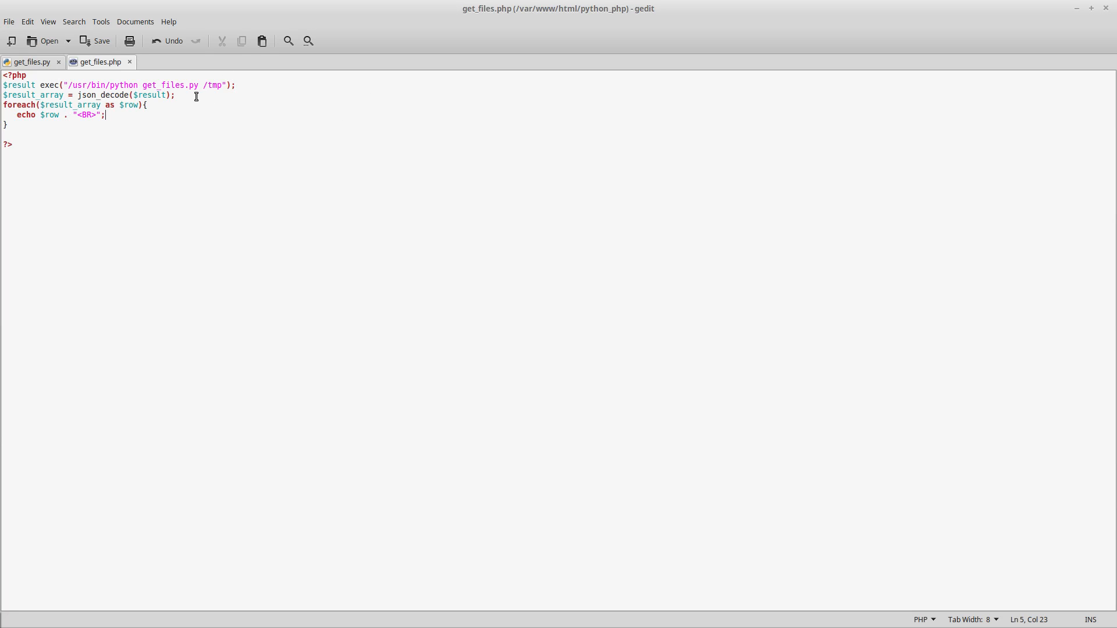
Add echo $result; right after the exec call and save the script.
left_click(236, 85)
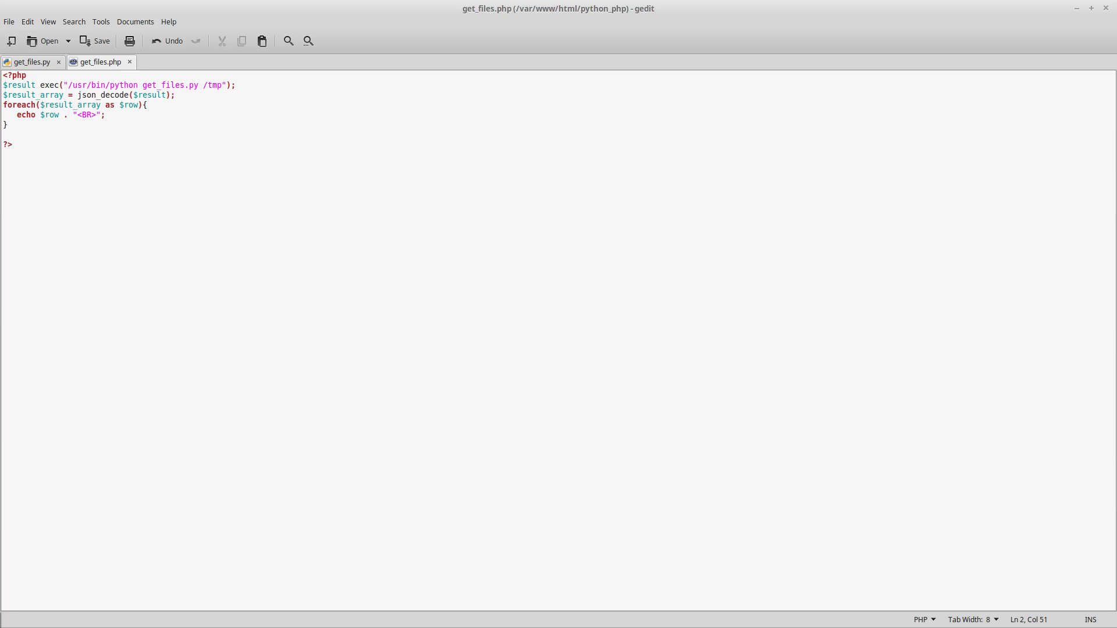
type("echo")
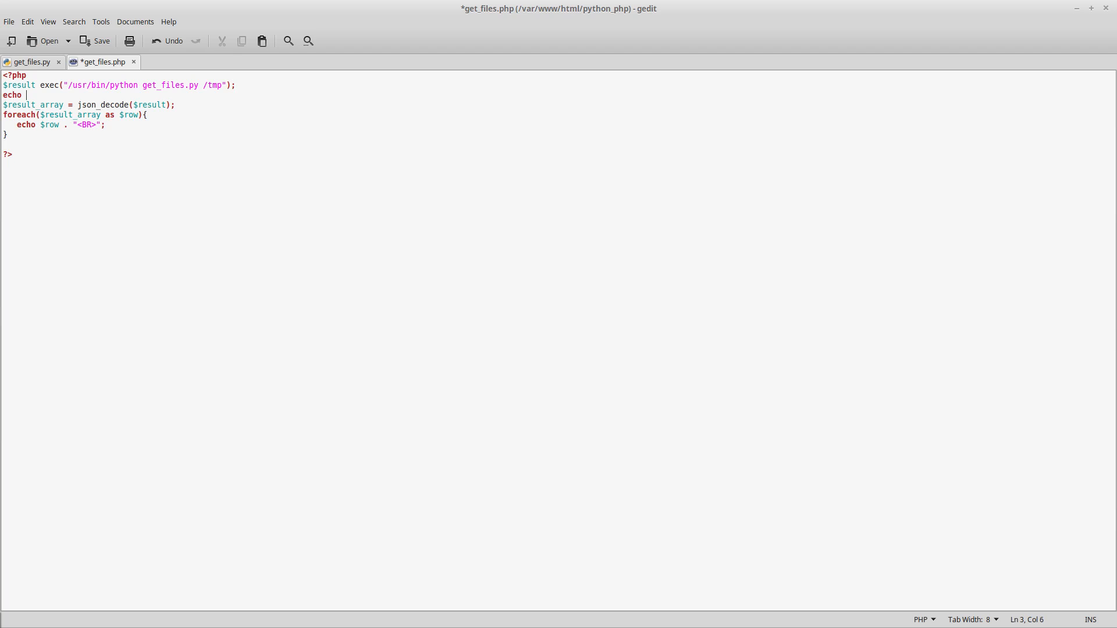
type("$rs")
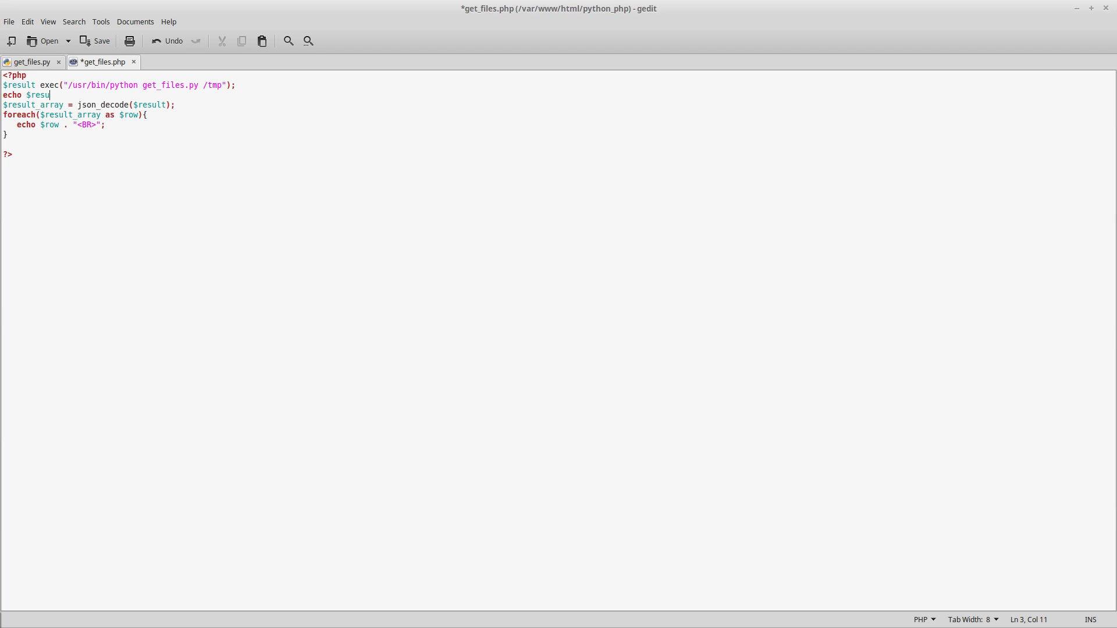
type("lt")
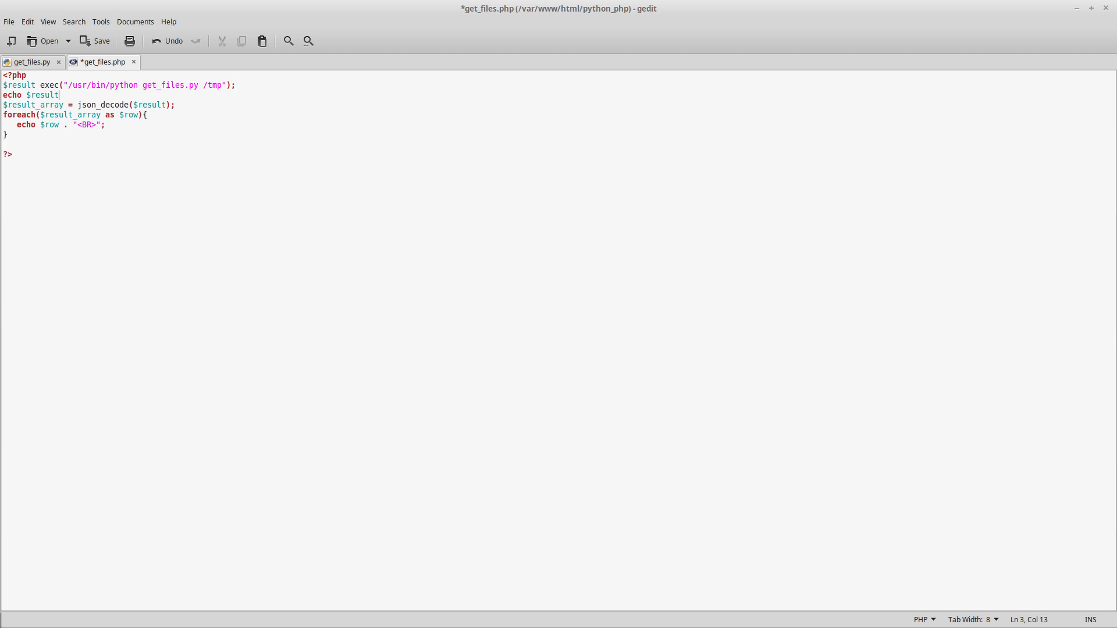
key("ctrl+s")
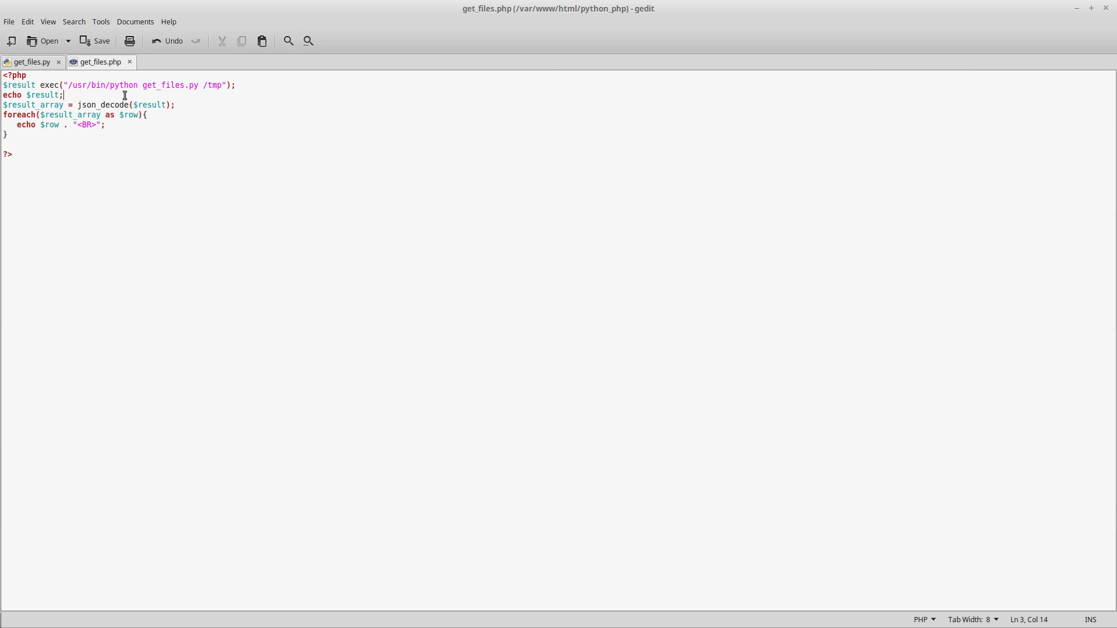
mouse_move(218, 91)
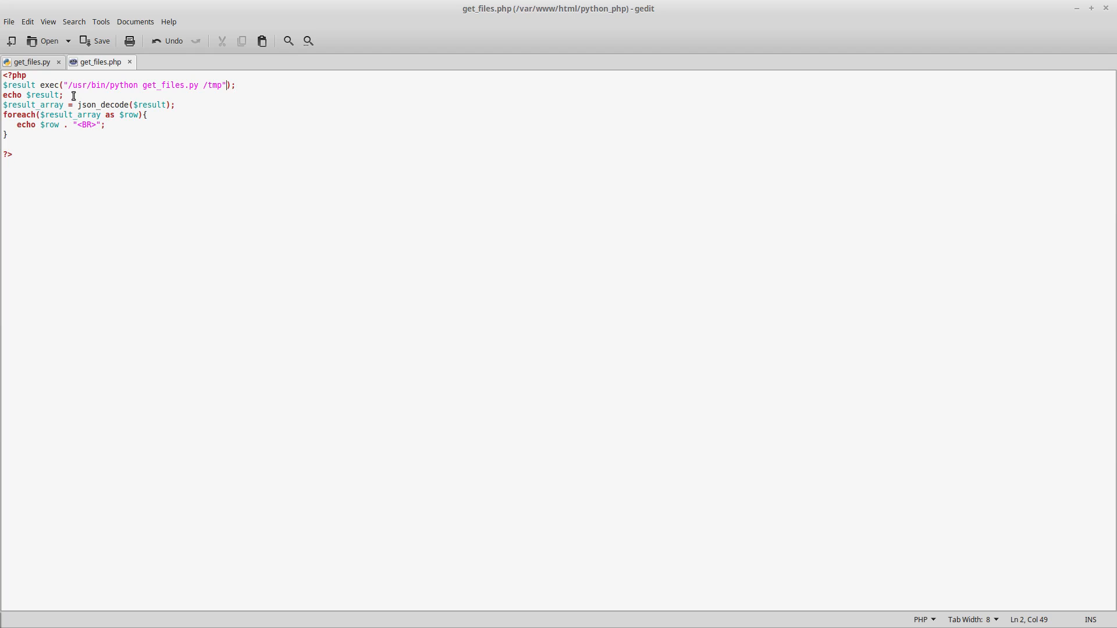
left_click(64, 94)
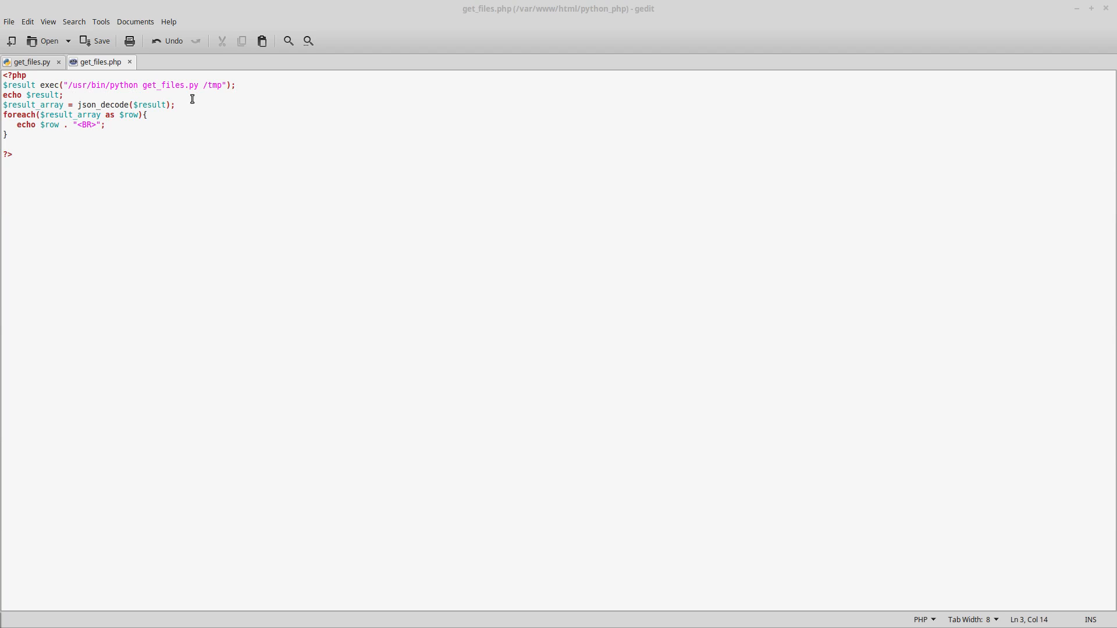
Insert the missing = between $result and exec on line 2 and save the script.
left_click(176, 105)
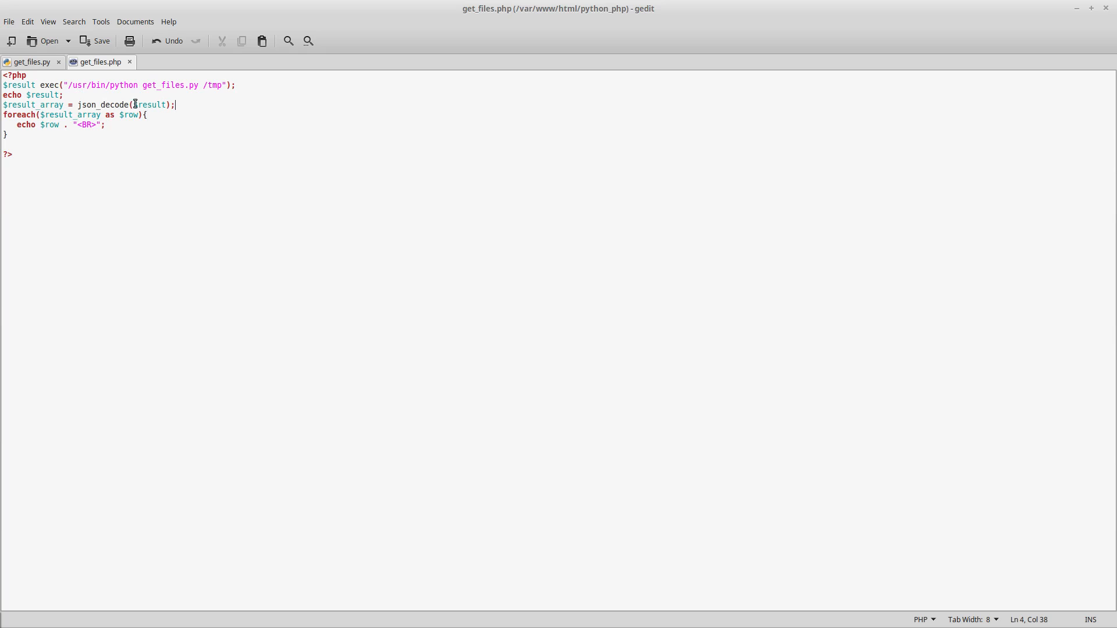
left_click(71, 94)
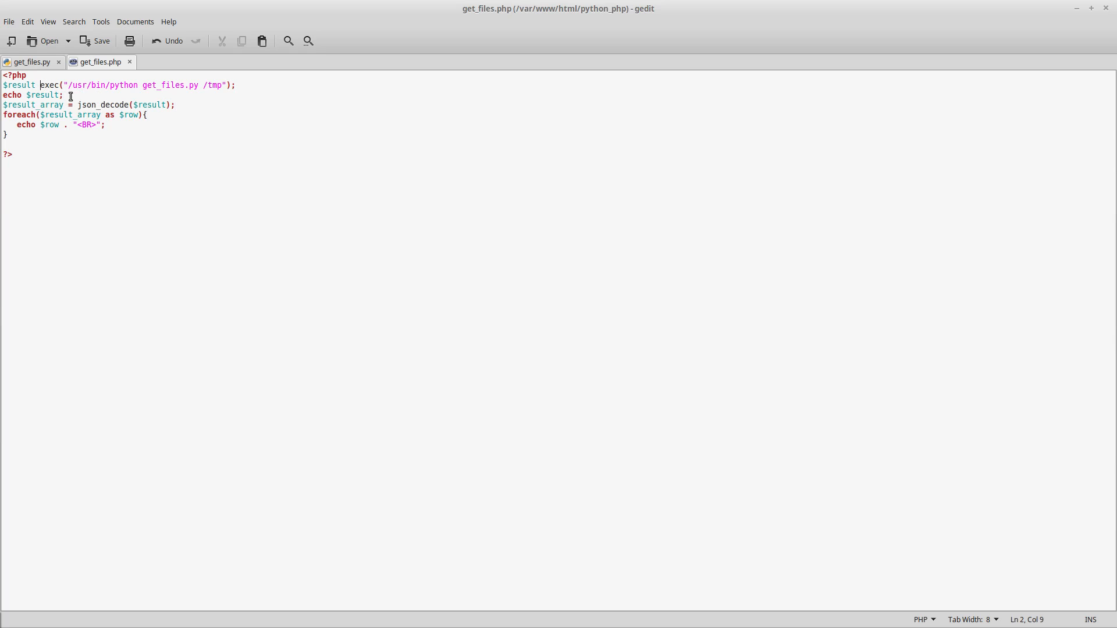
type("=")
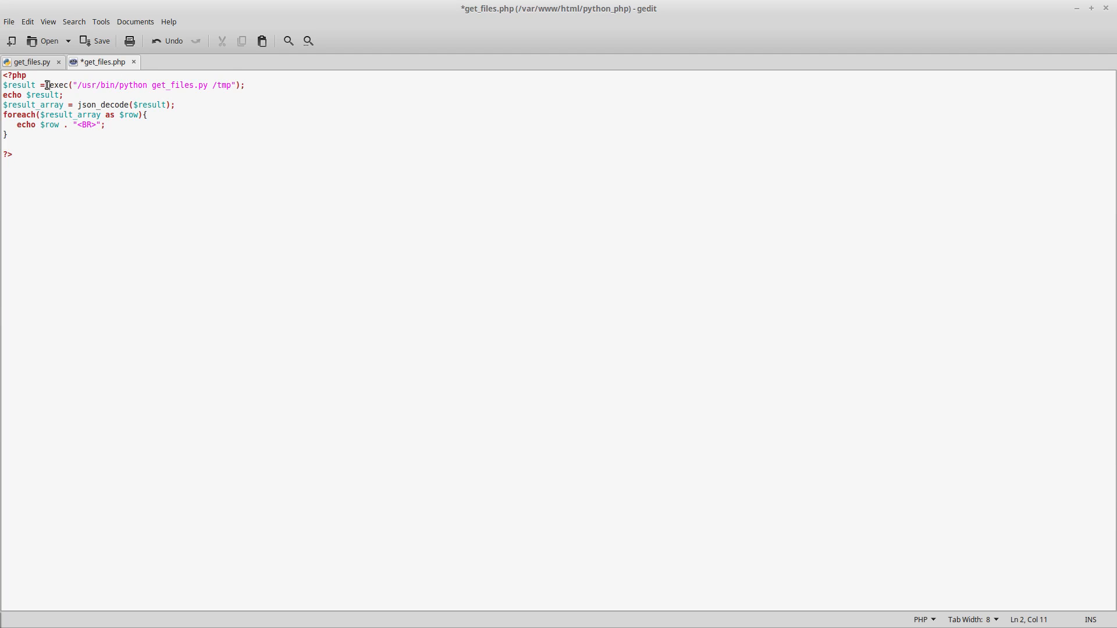
left_click(94, 40)
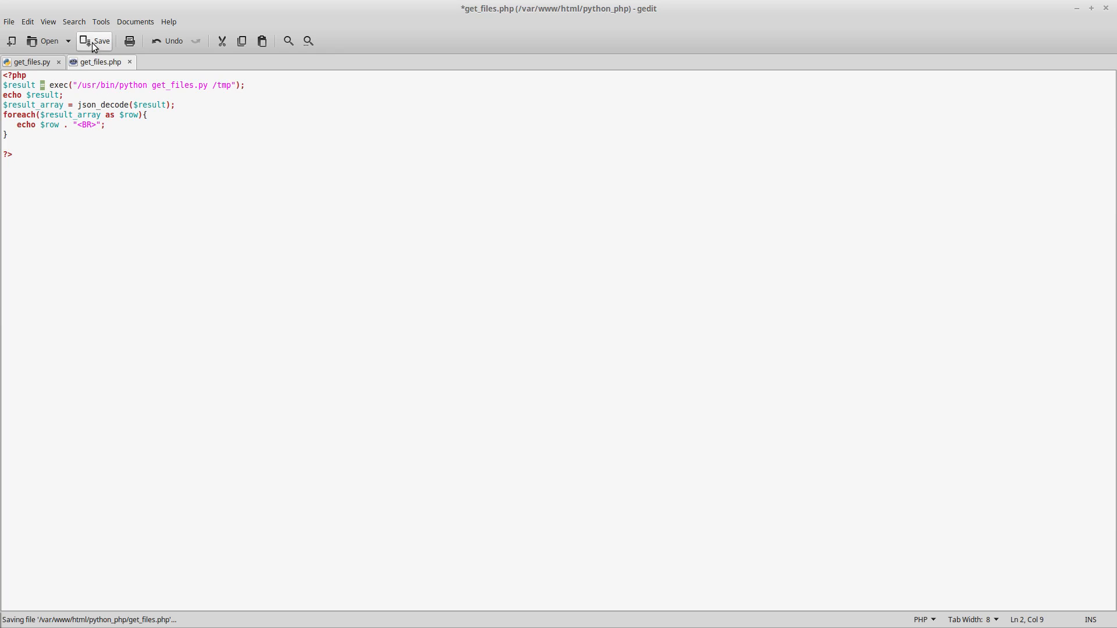
Reload get_files.php in Firefox so it lists the /tmp paths one per line.
left_click(94, 41)
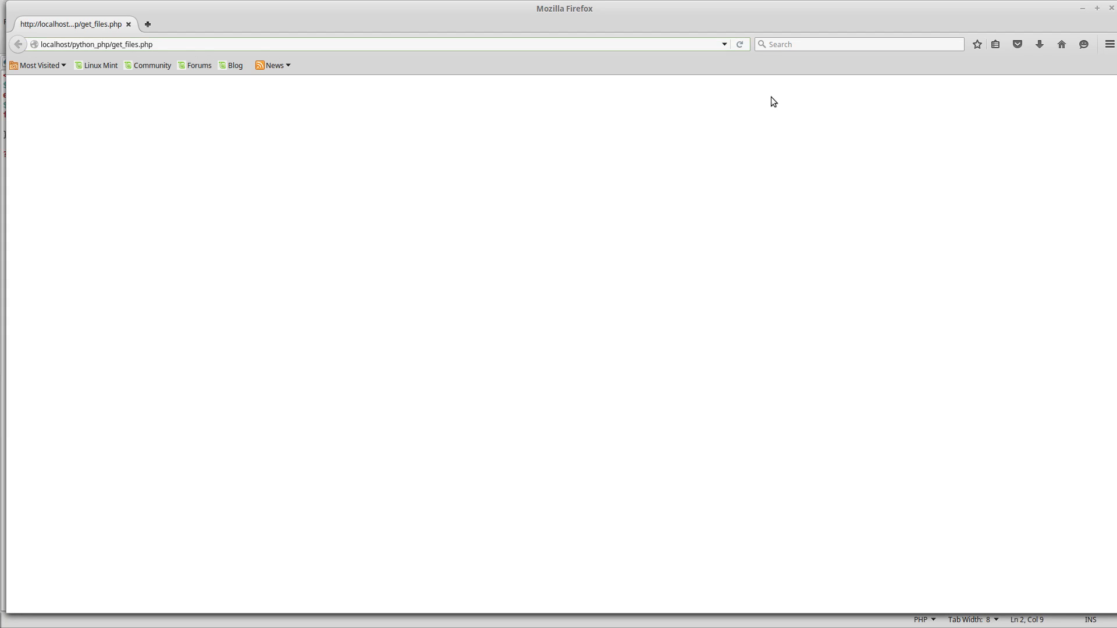
left_click(740, 44)
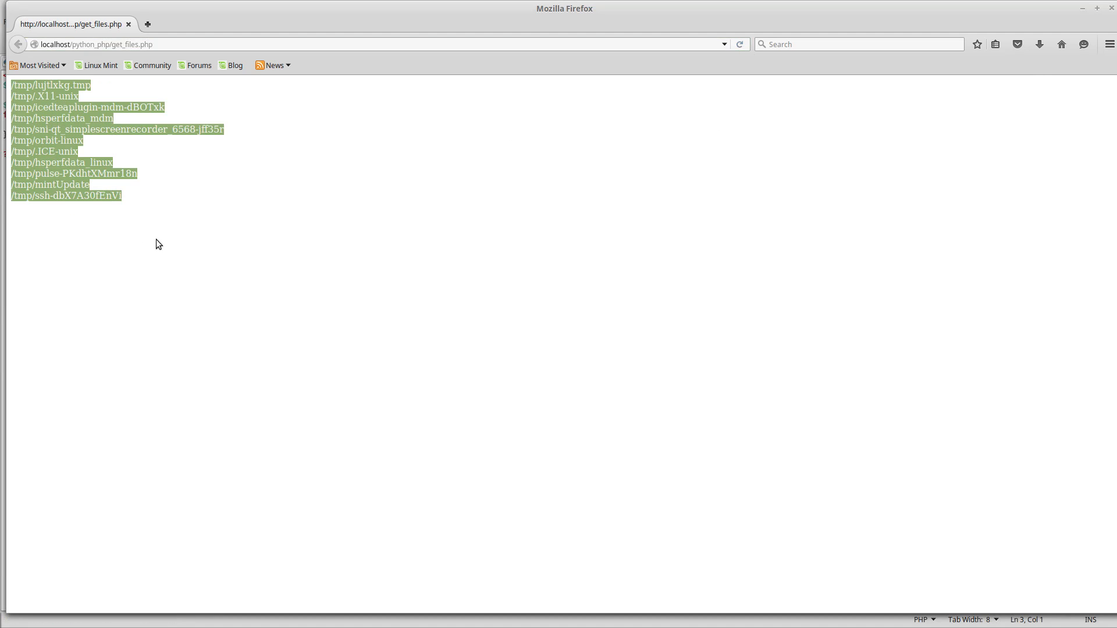
mouse_move(174, 242)
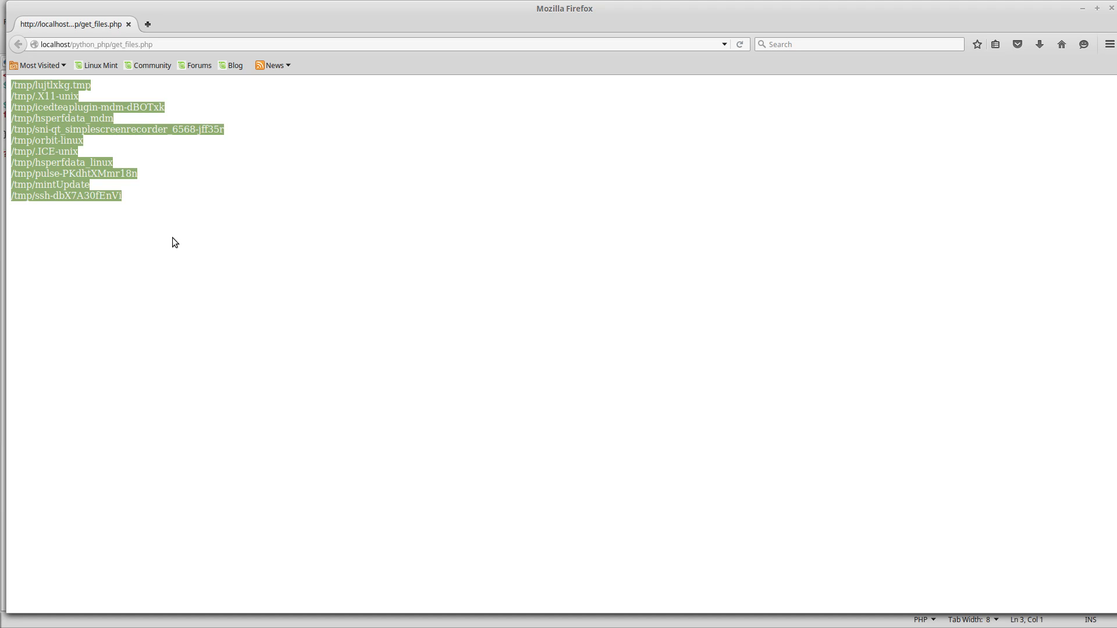
mouse_move(453, 187)
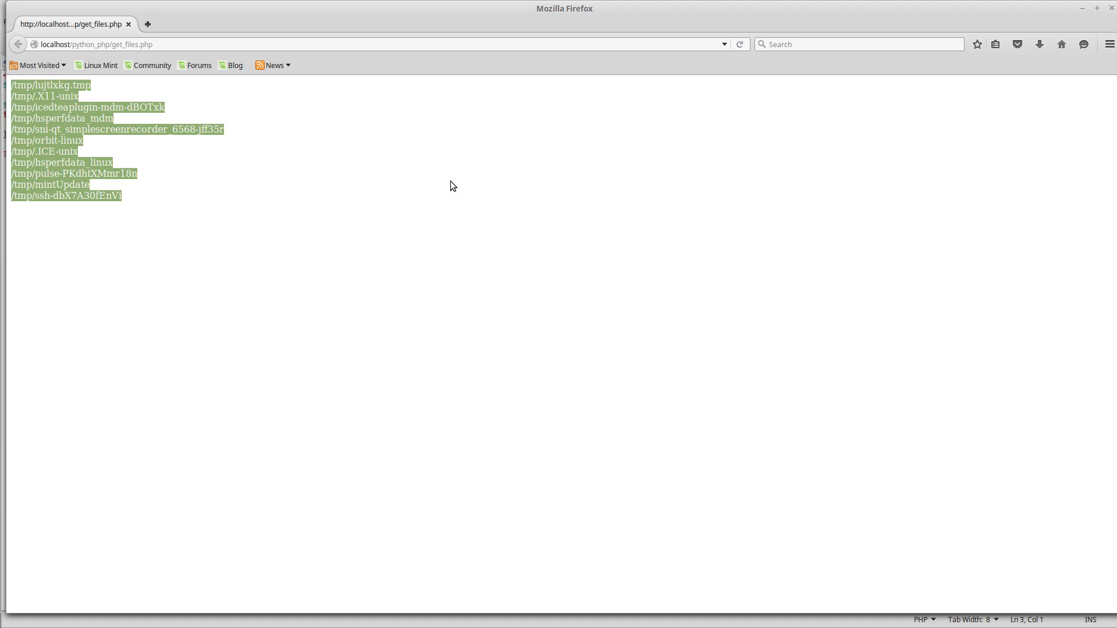
mouse_move(190, 239)
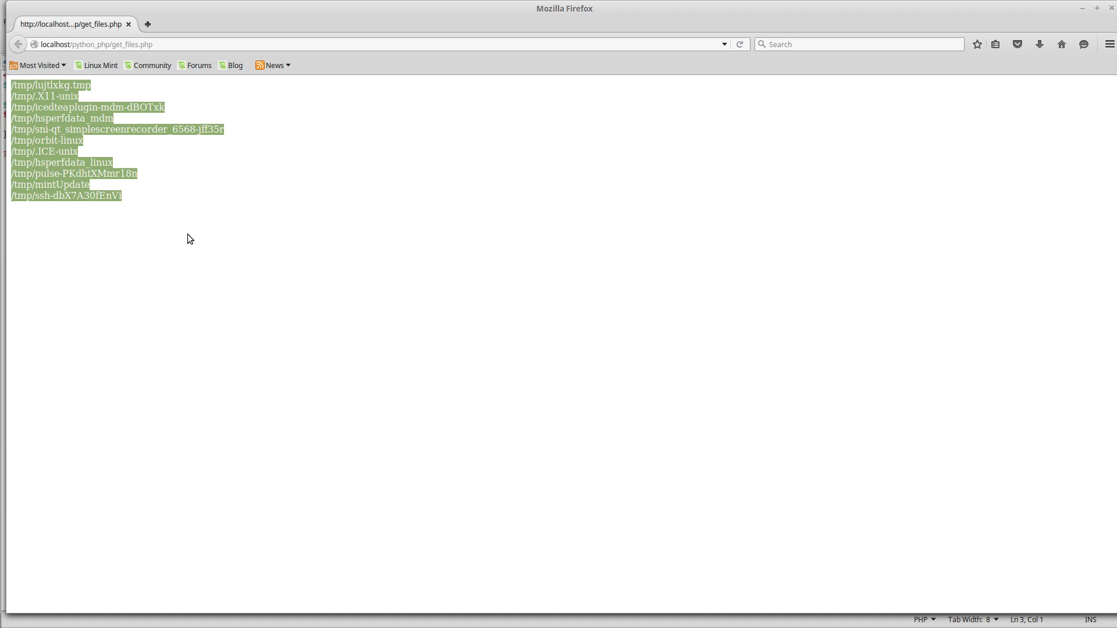